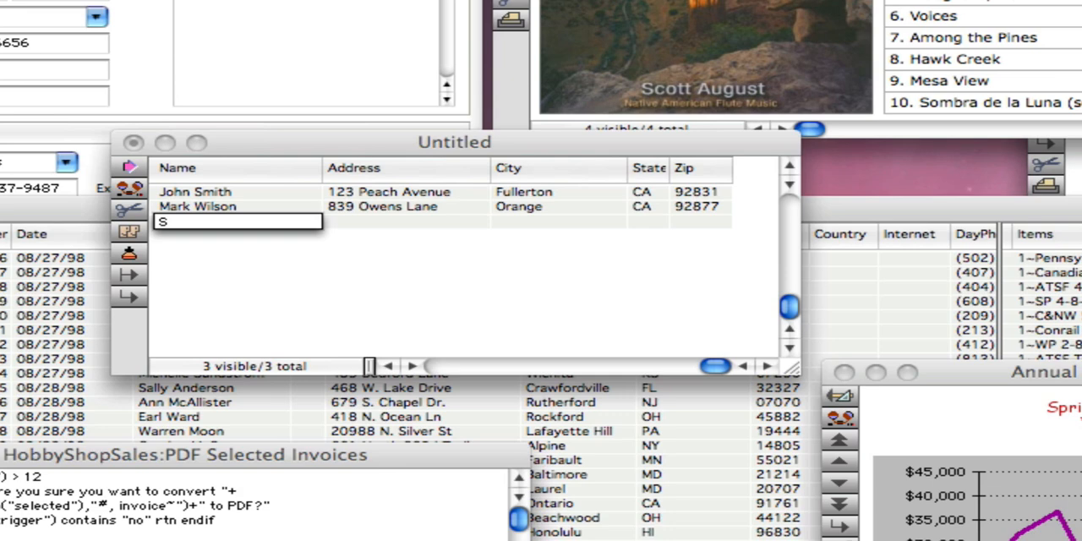
type("8301 Valeho Blvd")
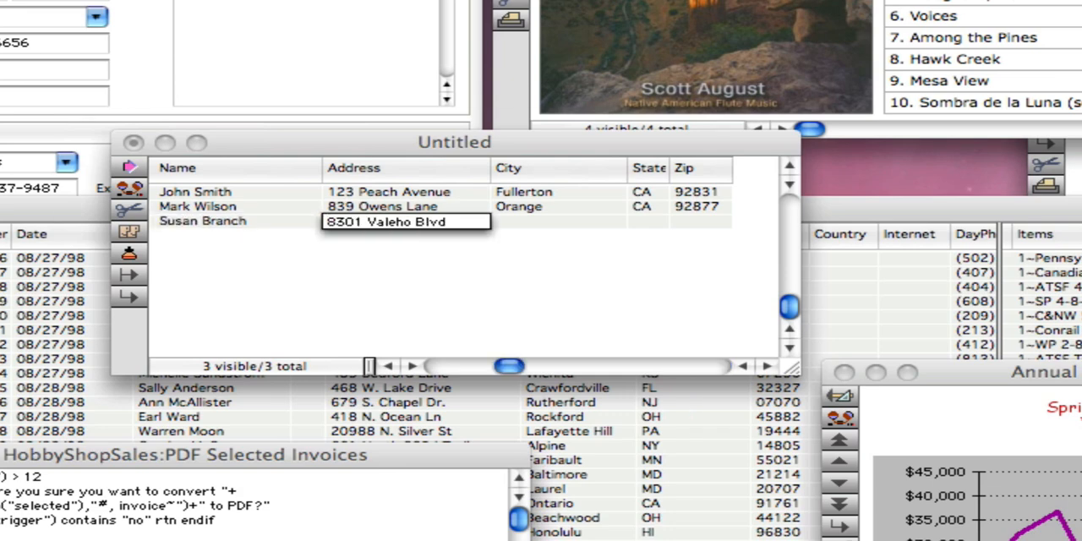
type("Santa Ana")
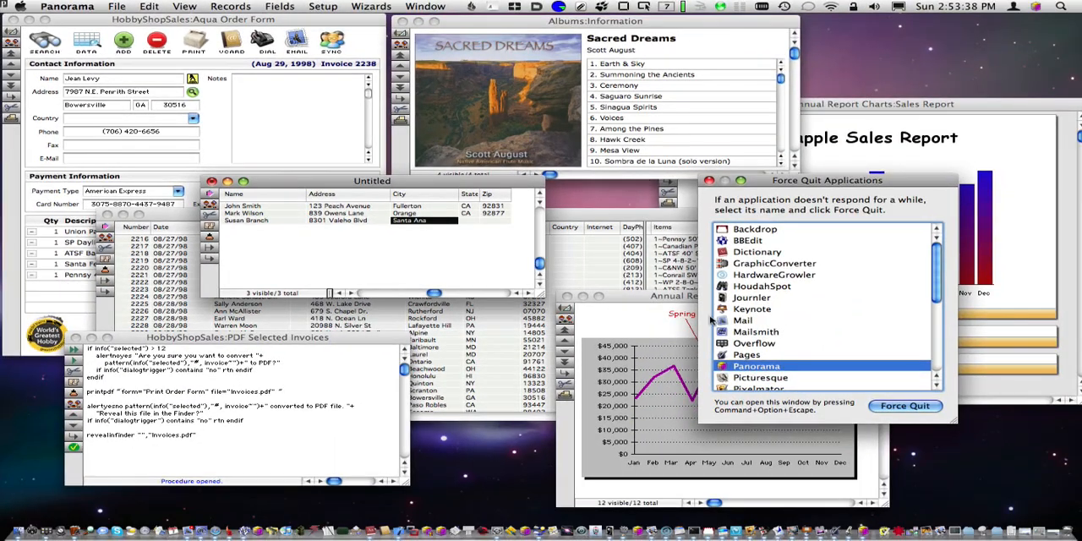
Force-quit Panorama, relaunch Panorama.app, and resume the previous session via Total Recall
left_click(907, 406)
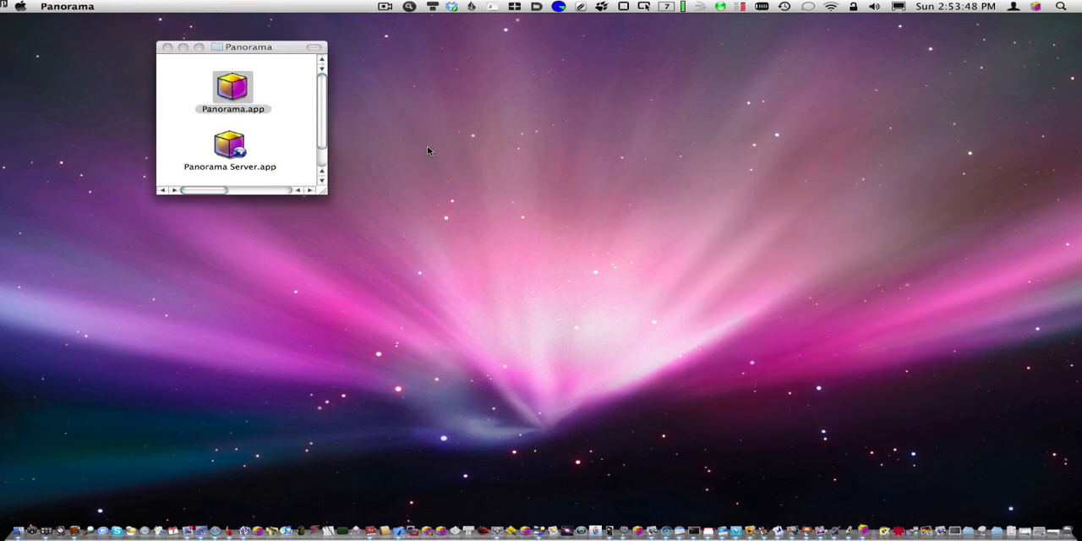
double_click(232, 87)
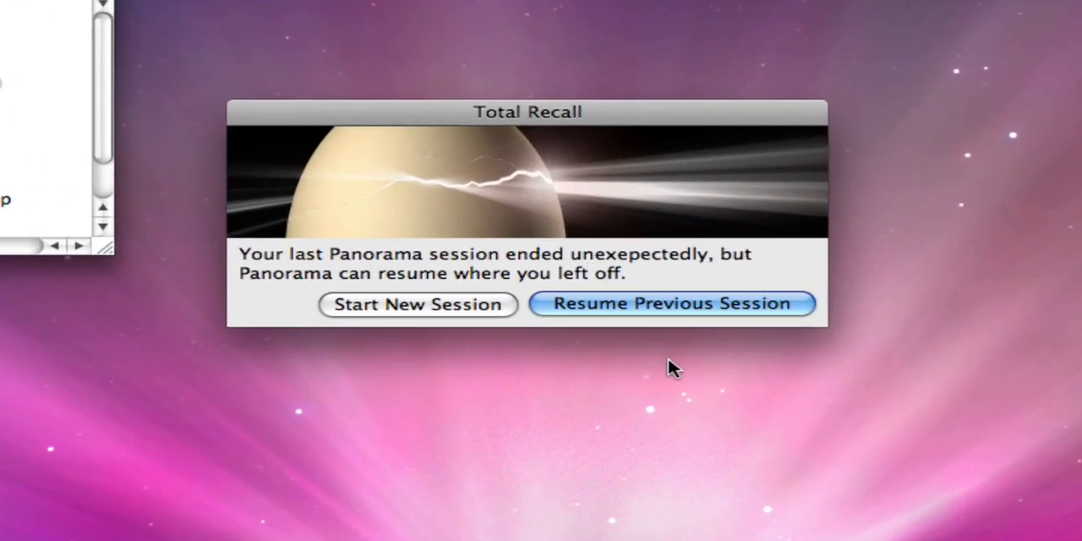
left_click(669, 303)
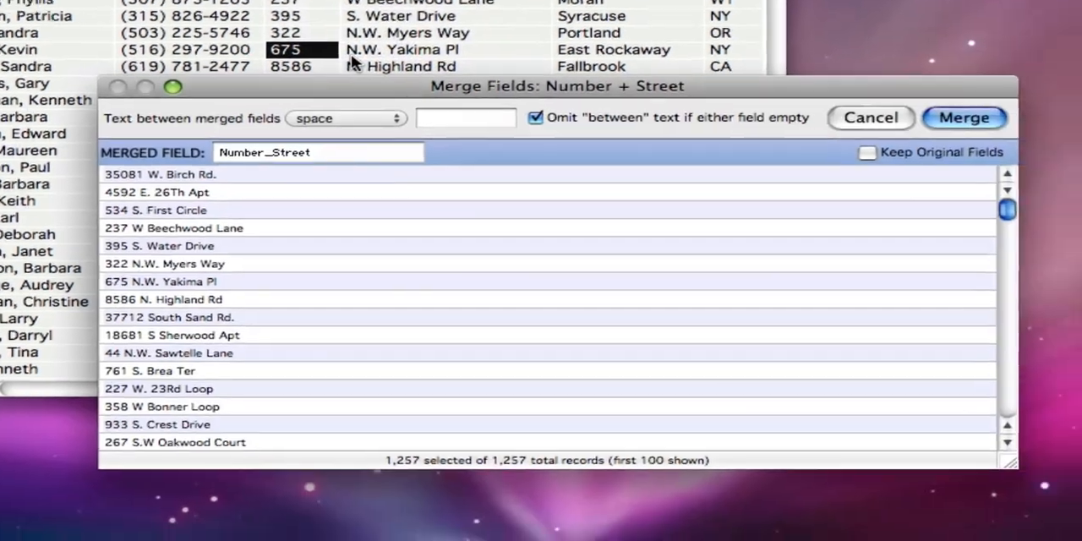
Name the merged Number + Street field Address in HobbyShopSales
type("Addre")
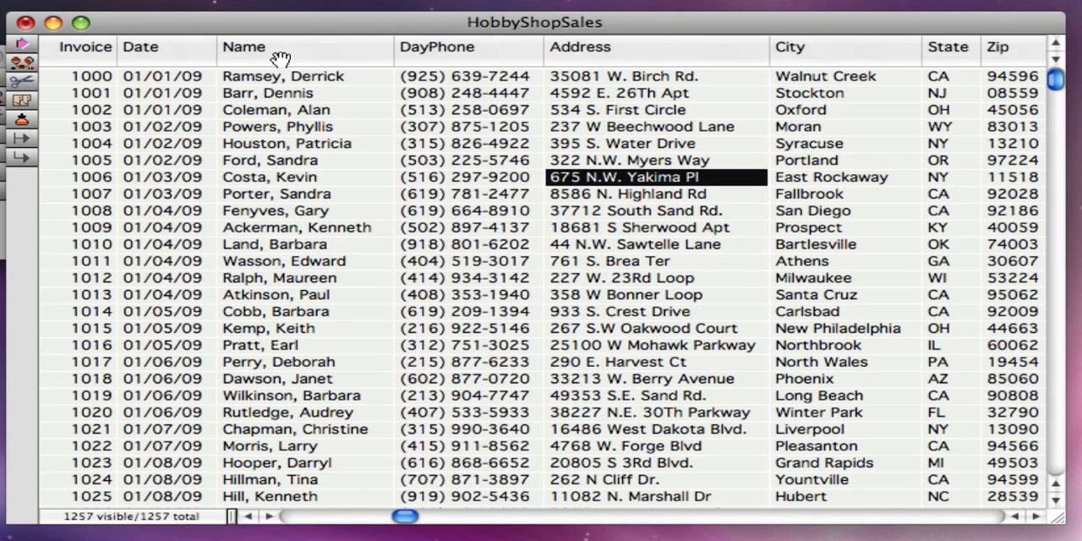
Split the Name field into Last and First with punctuation stripped
right_click(279, 54)
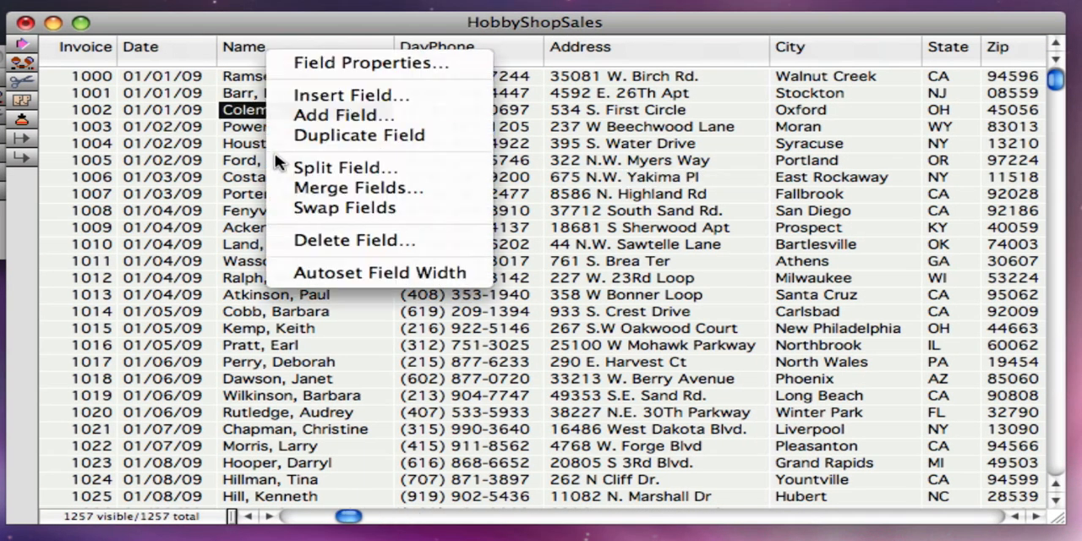
left_click(345, 167)
type("Last")
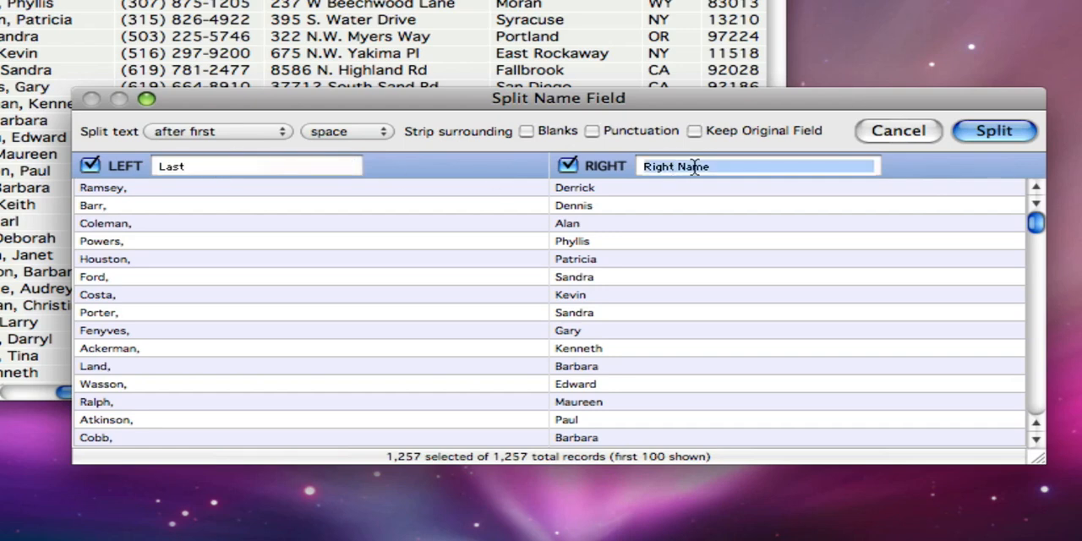
type("First")
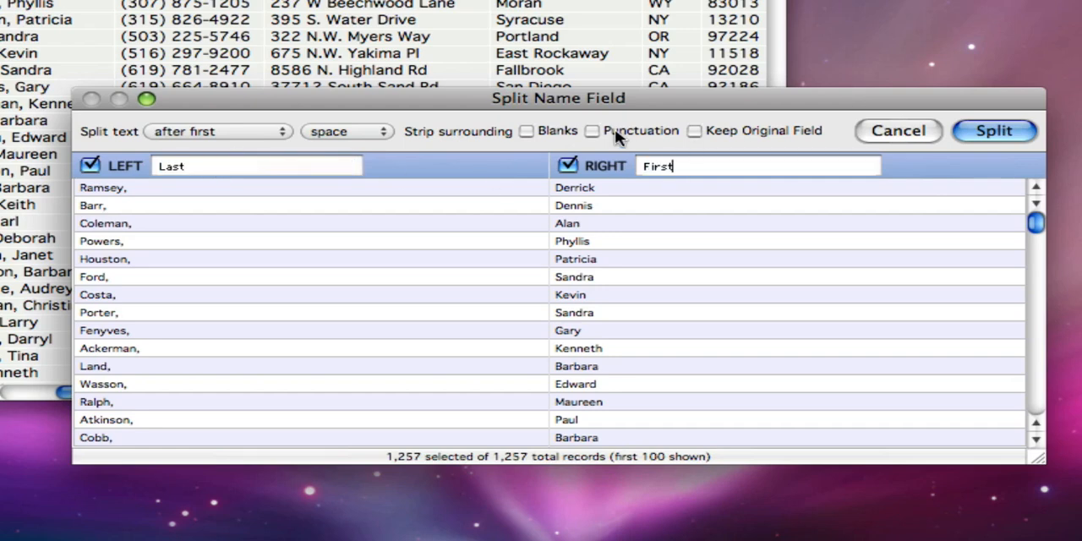
left_click(592, 130)
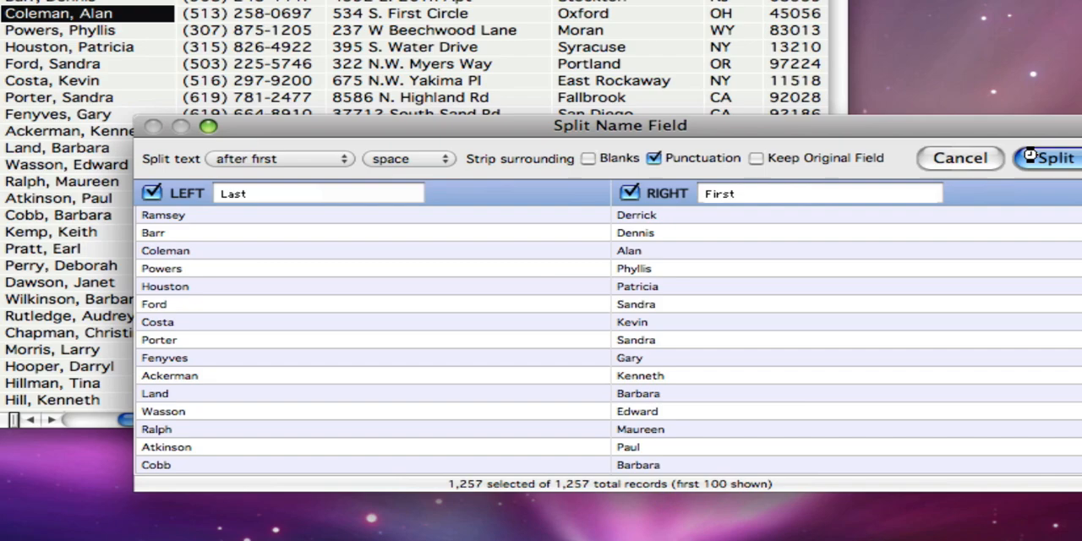
left_click(1052, 158)
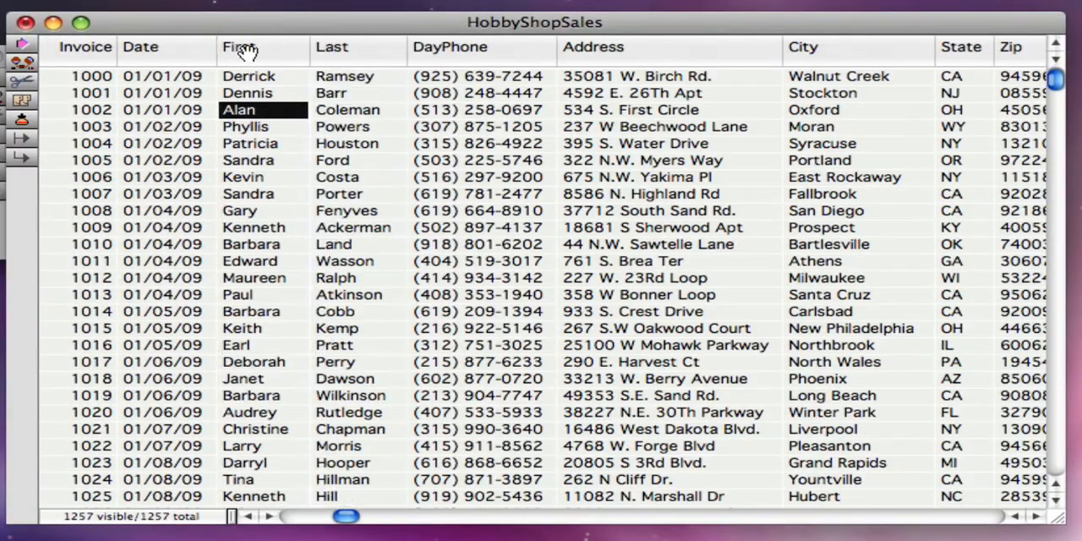
Split DayPhone into AreaCode and Local, stripping the parentheses
right_click(450, 47)
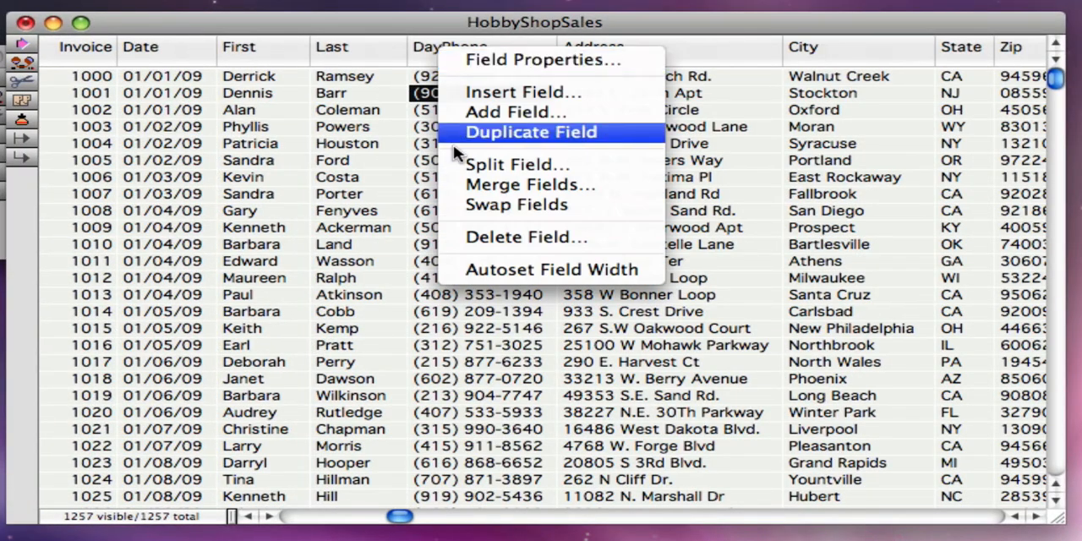
left_click(517, 164)
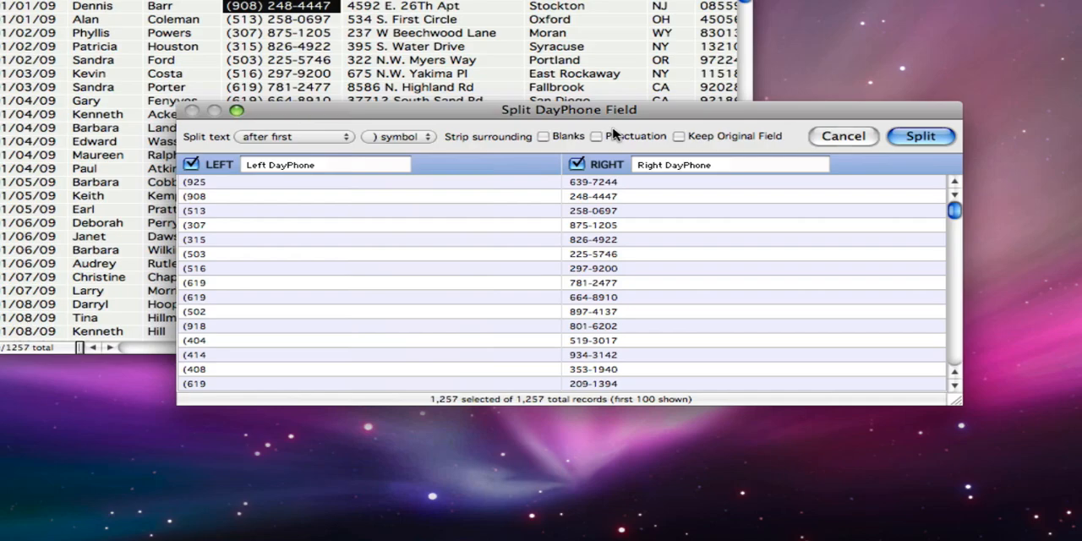
left_click(596, 135)
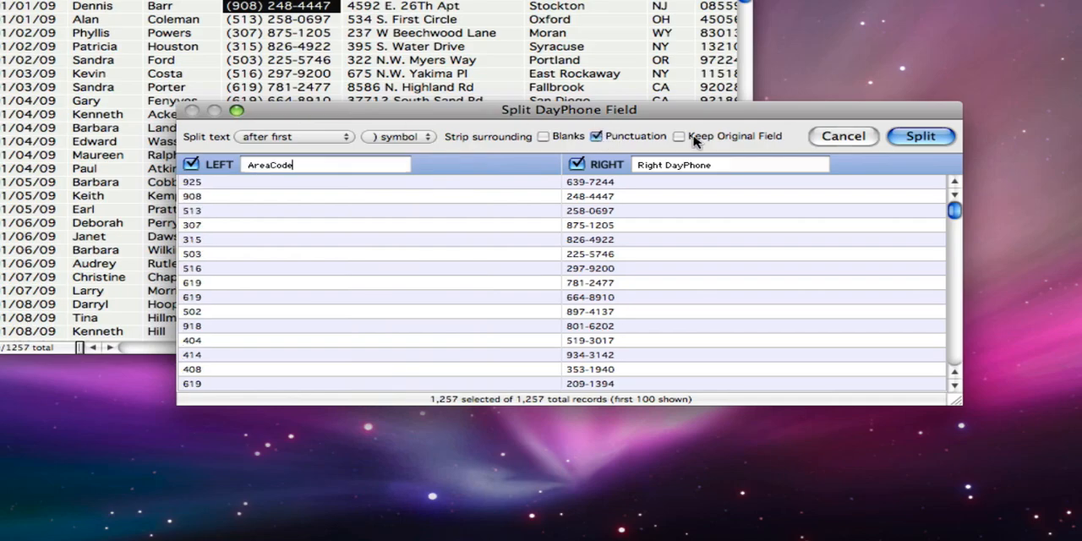
type("Local")
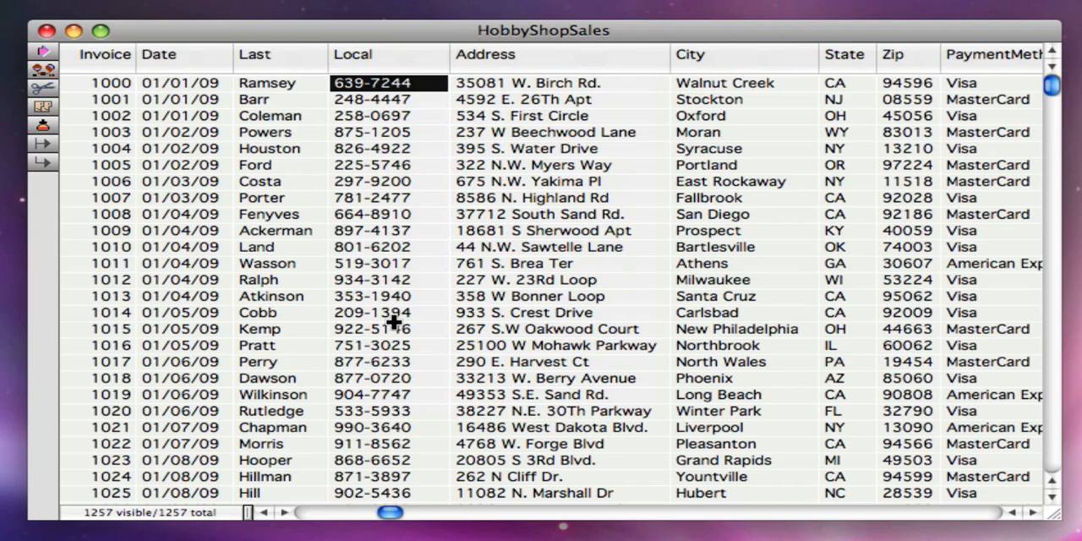
Hide unwanted HobbyShopSales fields via Hide/Show Fields, then hide the Last field too
right_click(995, 54)
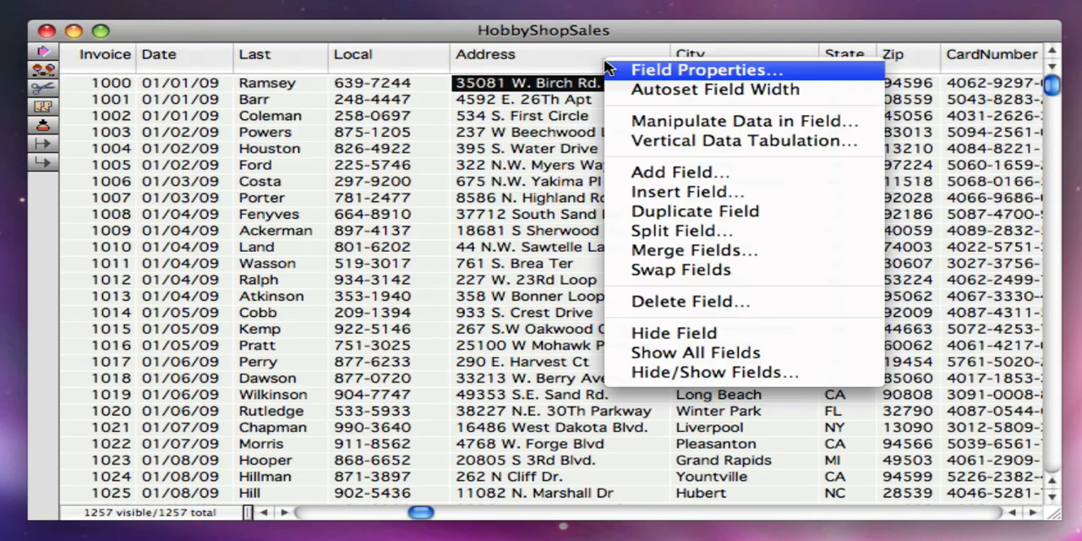
mouse_move(716, 372)
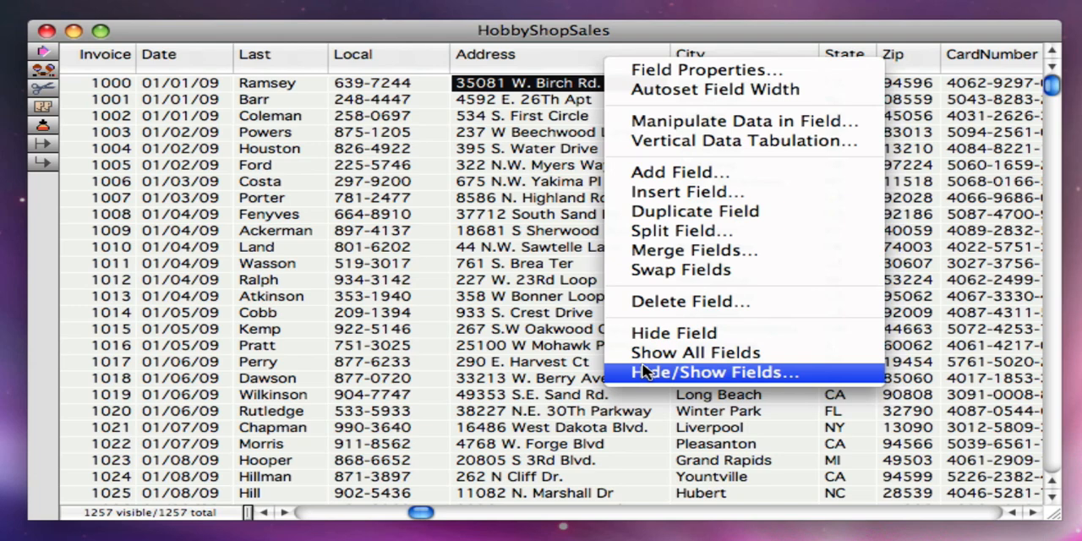
left_click(712, 372)
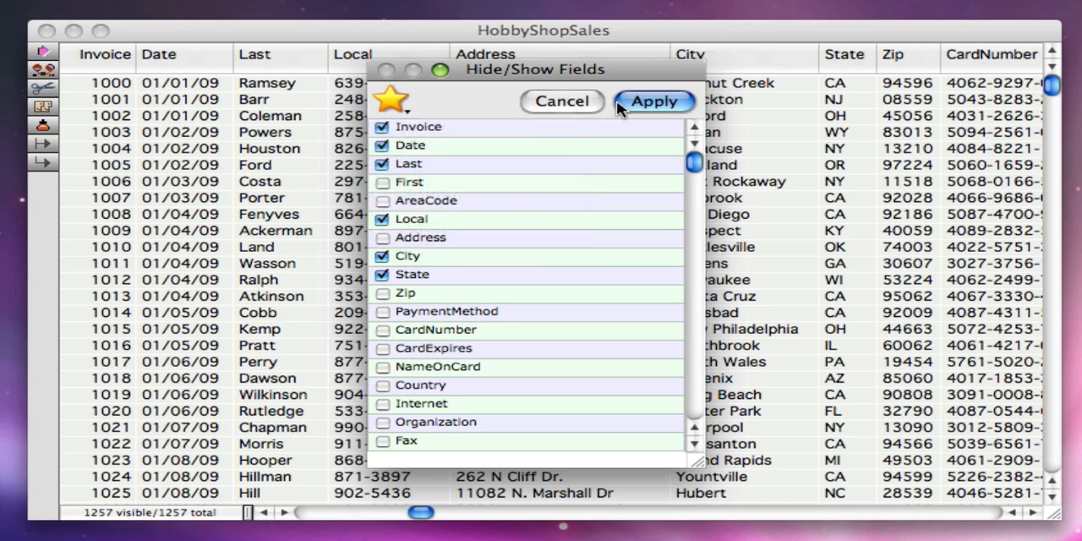
left_click(653, 101)
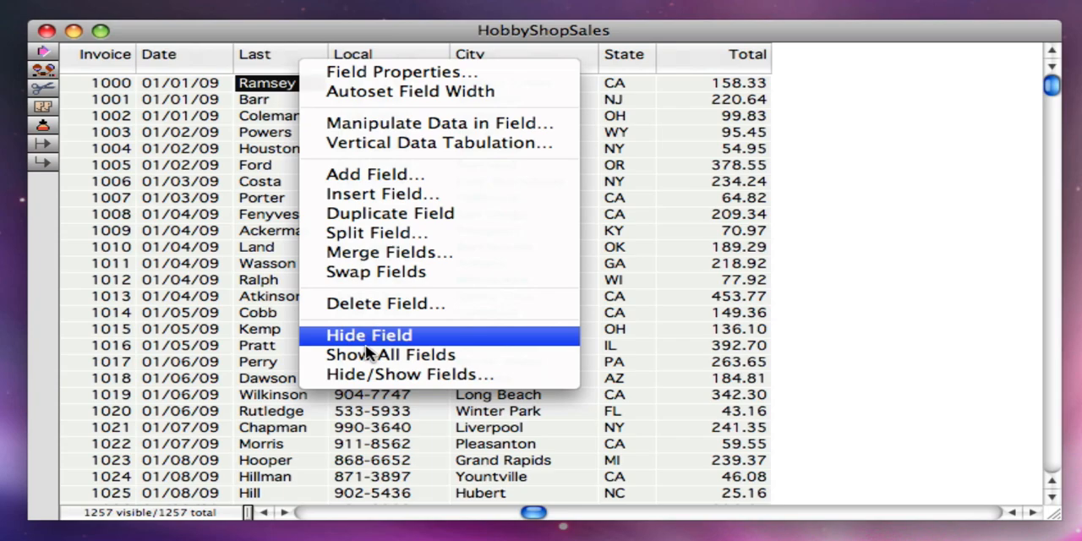
left_click(389, 355)
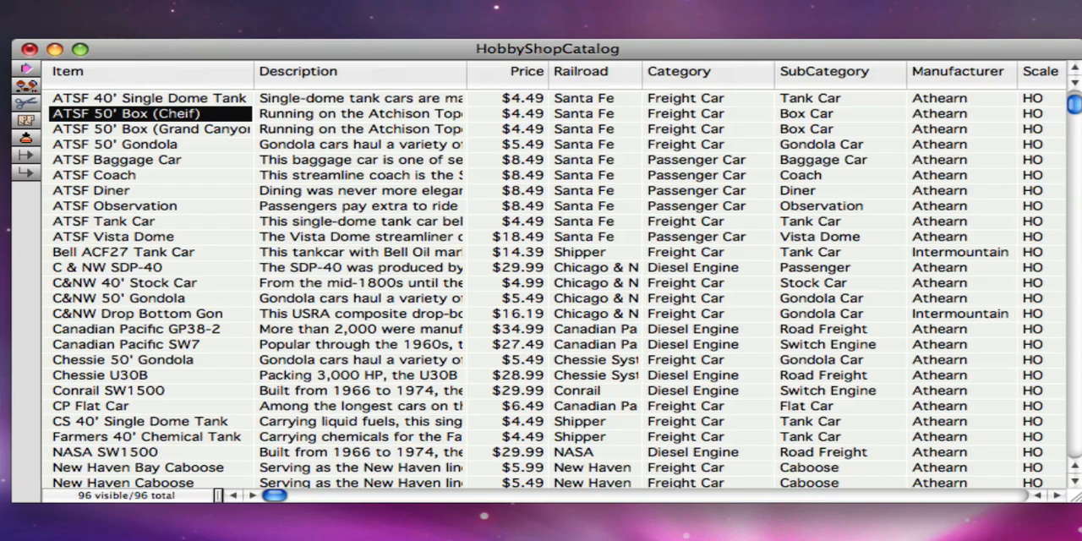
Select Freight Car items in the catalog and larger-total orders in HobbyShopSales
right_click(584, 143)
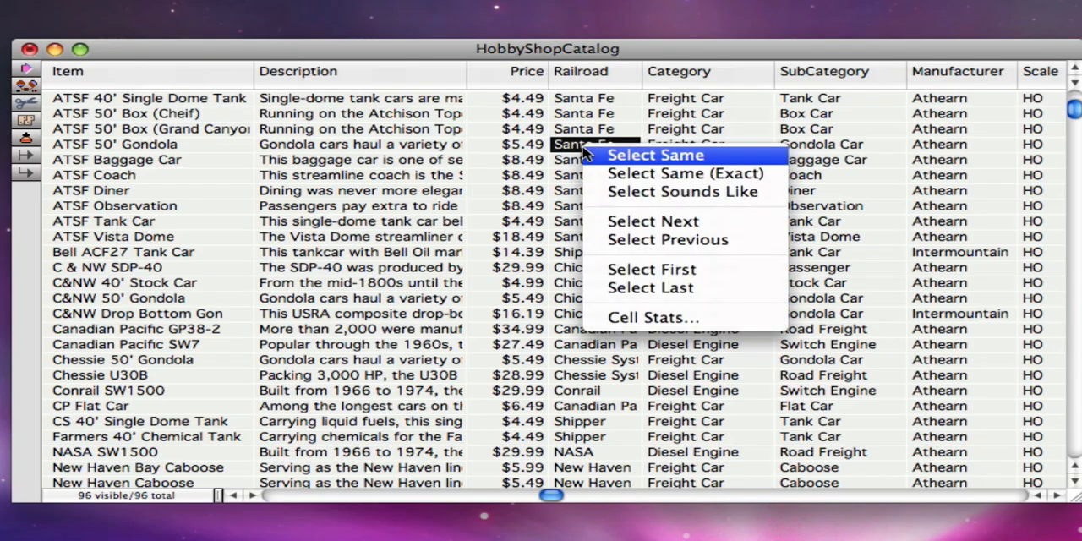
left_click(657, 156)
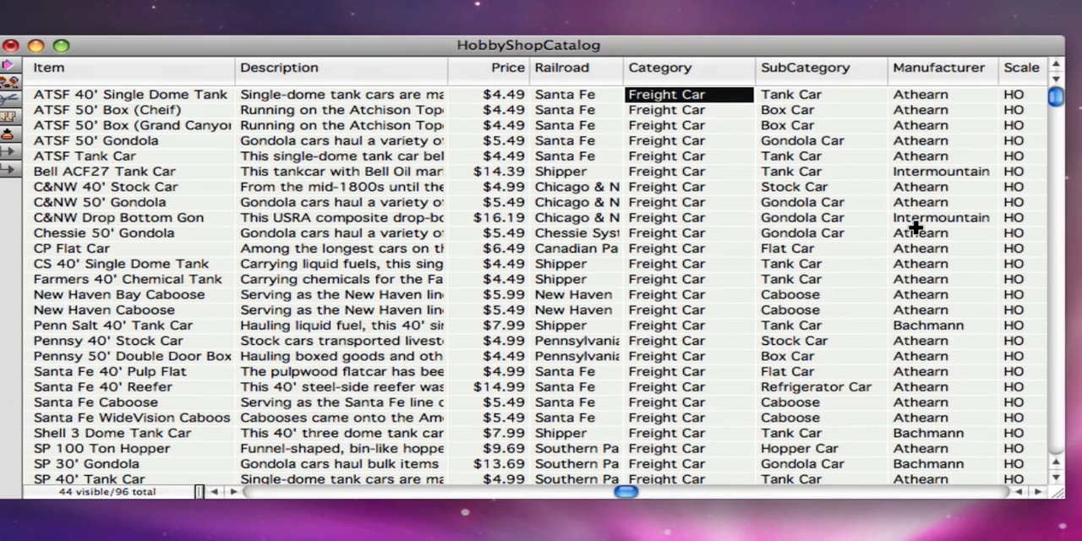
right_click(618, 98)
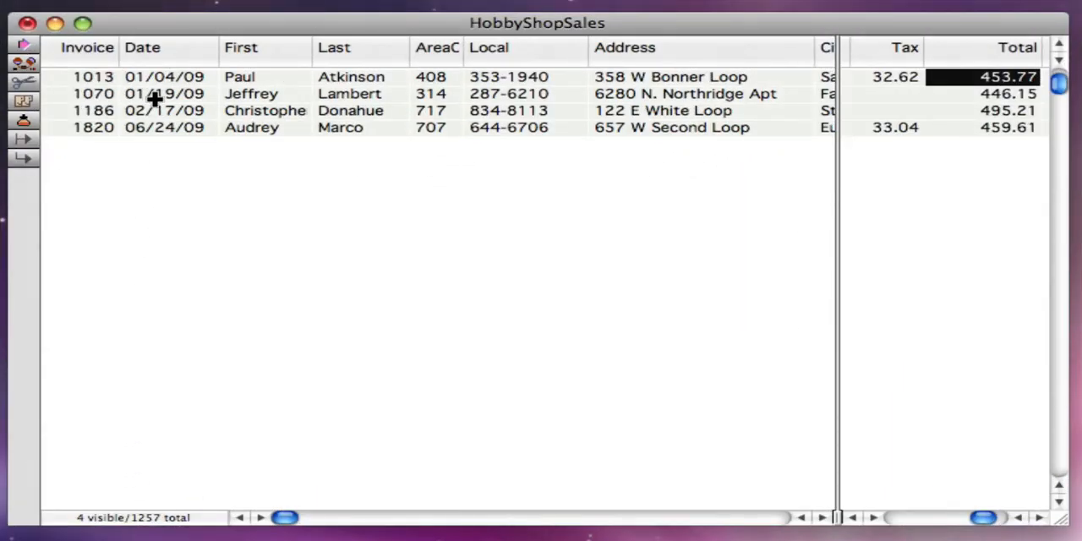
right_click(164, 93)
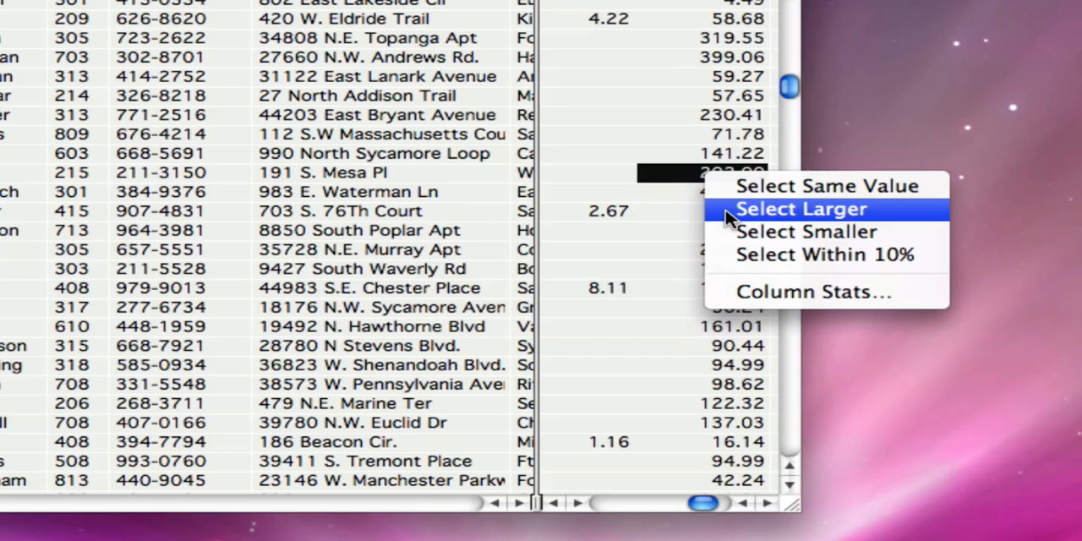
left_click(810, 291)
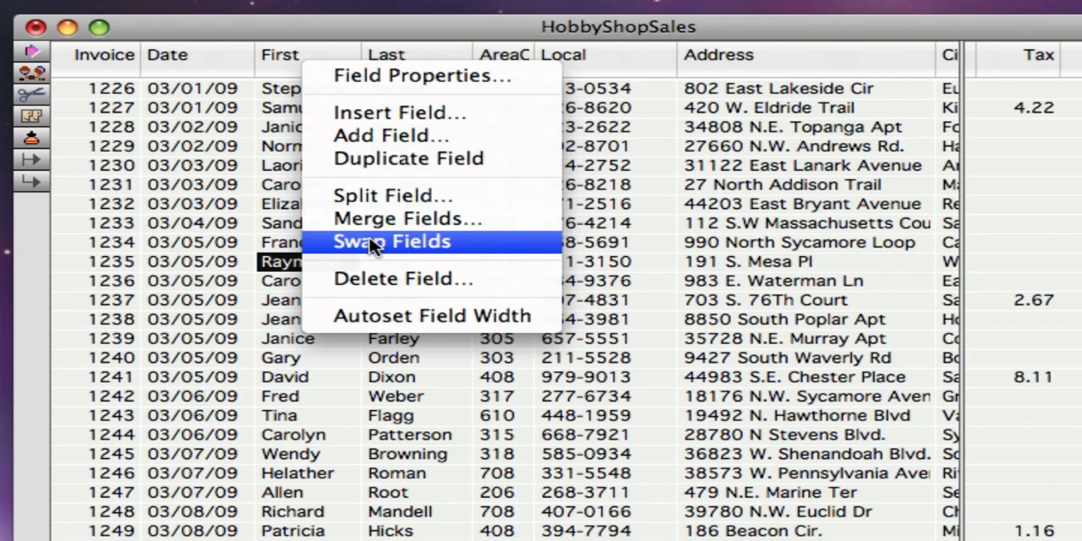
Swap the First and Last name fields so Last comes first
left_click(391, 242)
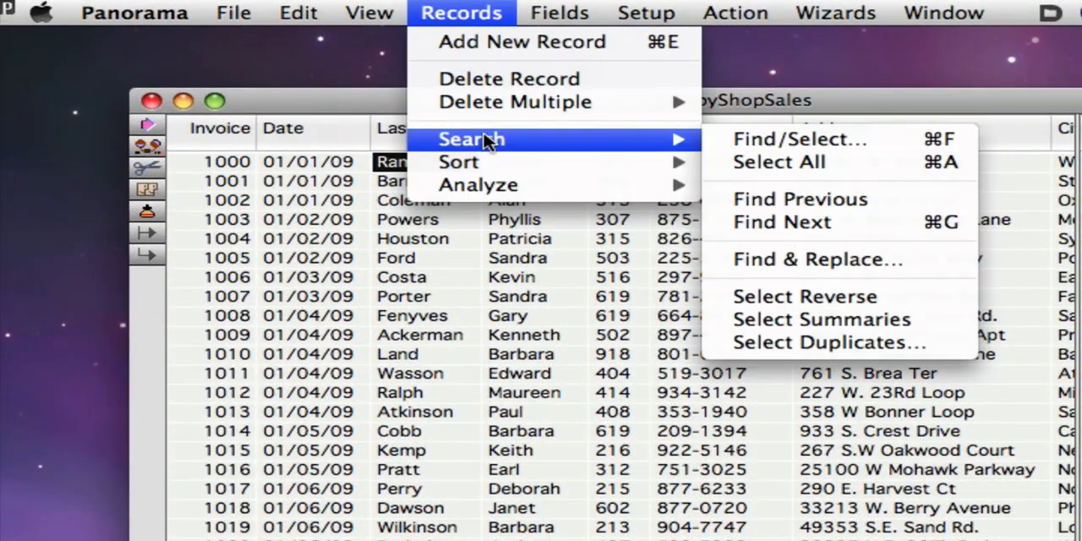
Start a Find/Select search for records where any field contains houston
left_click(798, 138)
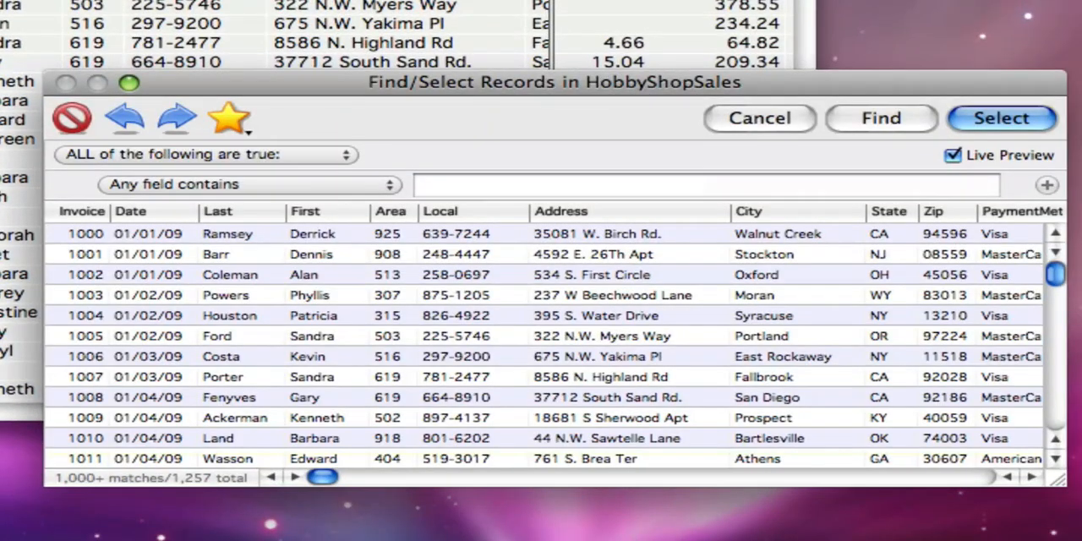
mouse_move(433, 196)
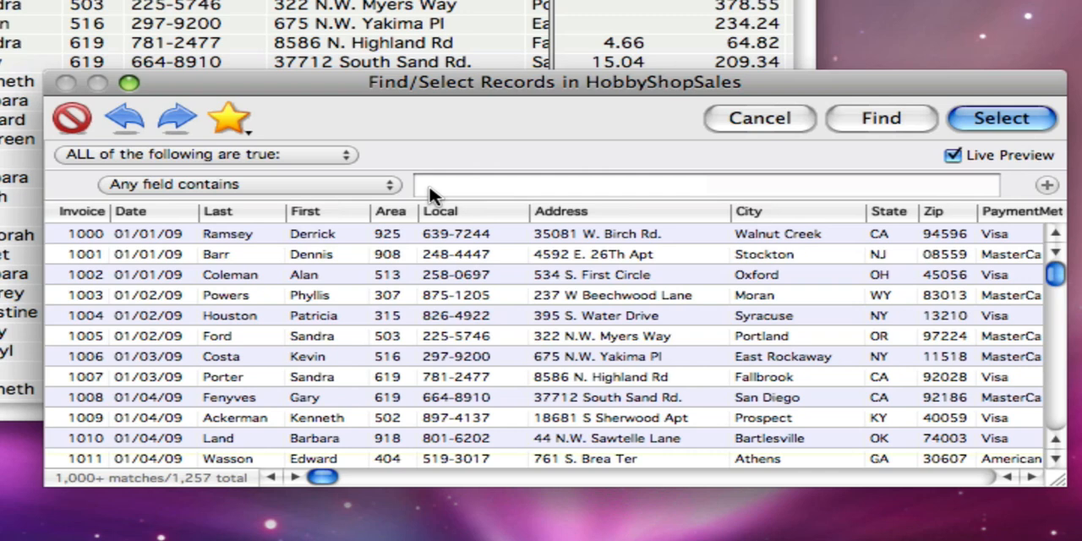
type("houston")
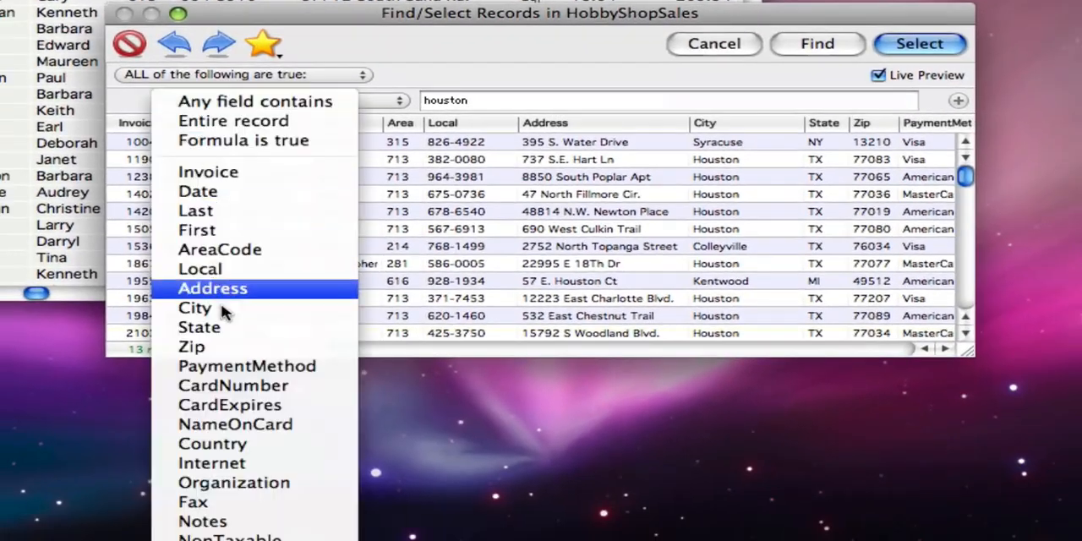
Select records whose State begins with fl and Total is at least 100, leaving 15
left_click(199, 328)
type("100")
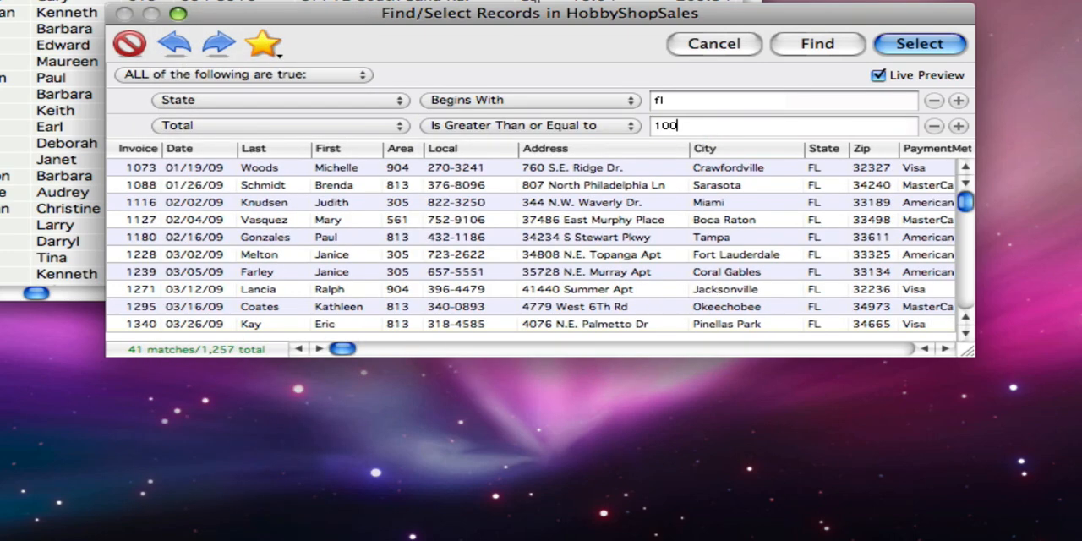
left_click_drag(342, 349, 832, 349)
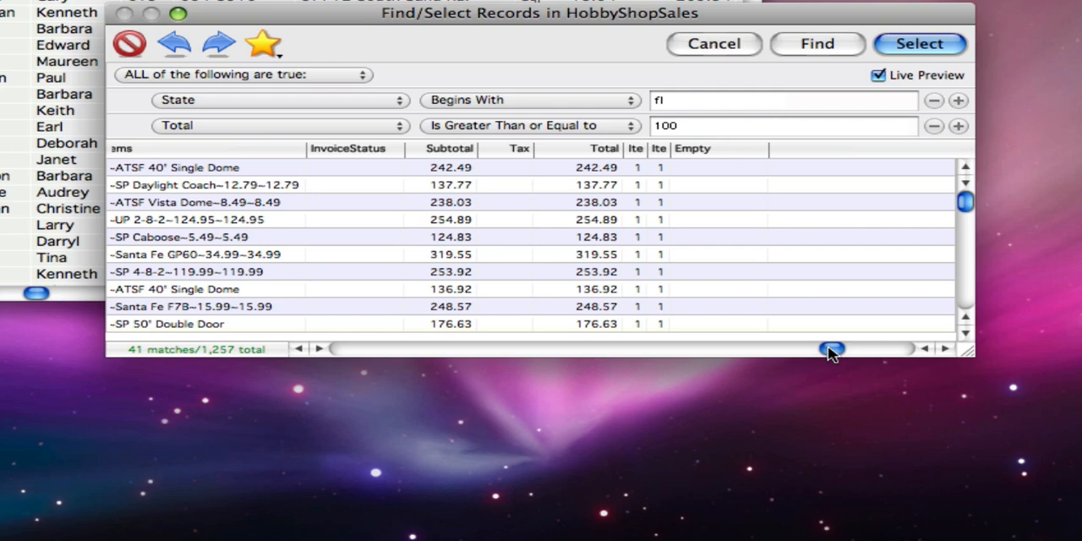
left_click(279, 126)
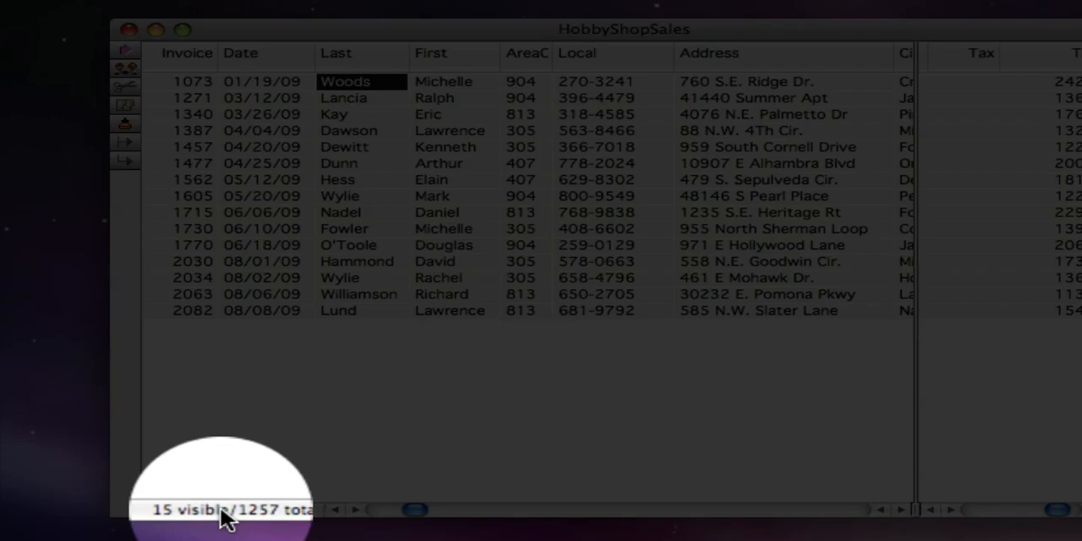
left_click(390, 11)
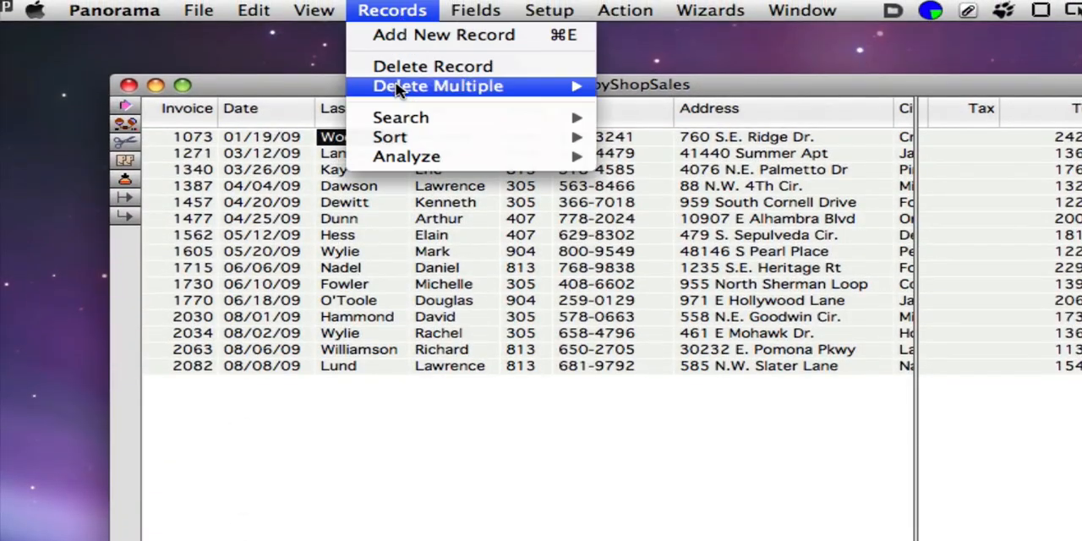
mouse_move(401, 118)
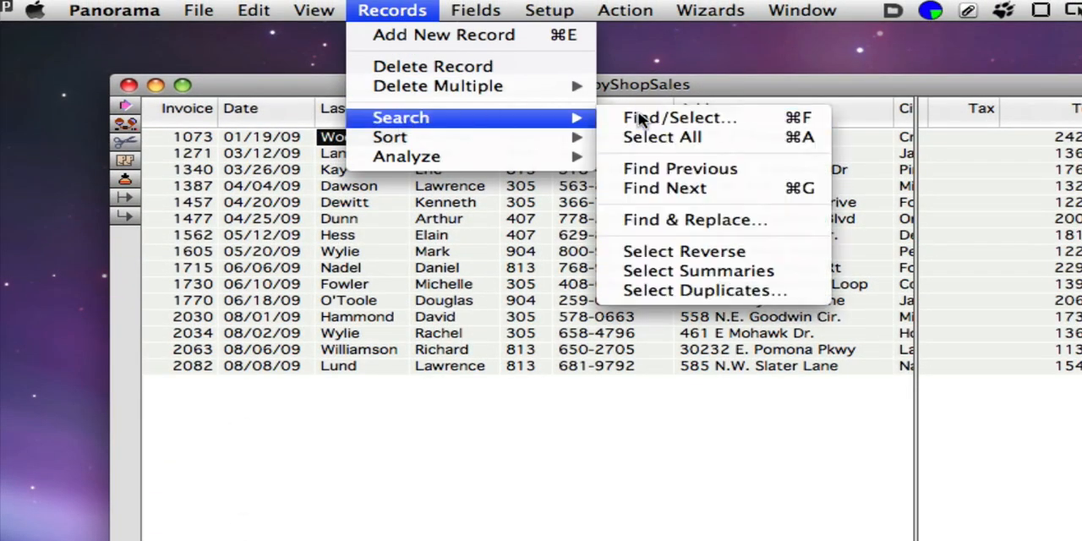
Preview a Find/Select for City with a number of words between 2 and 100
left_click(680, 118)
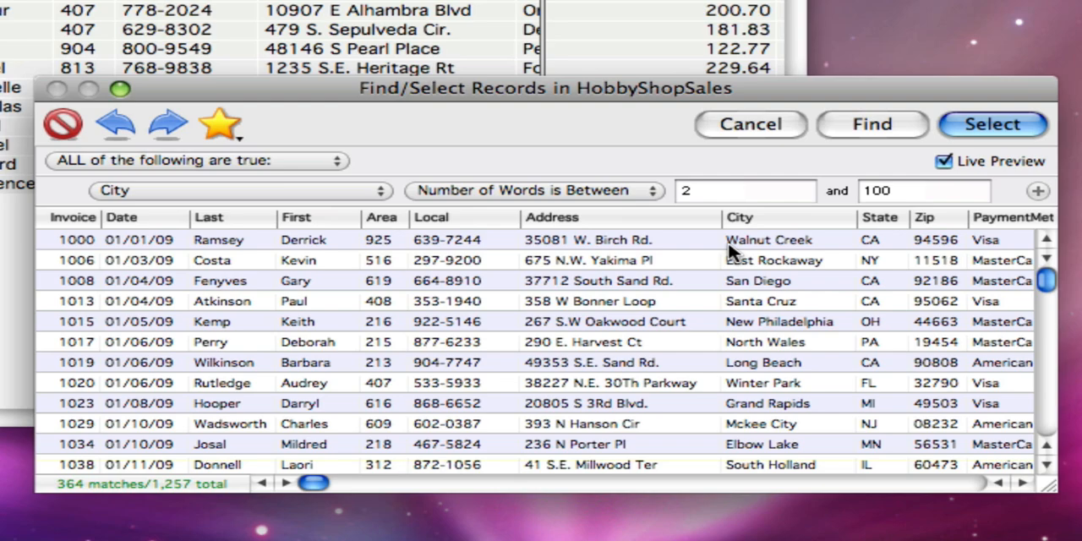
type("3")
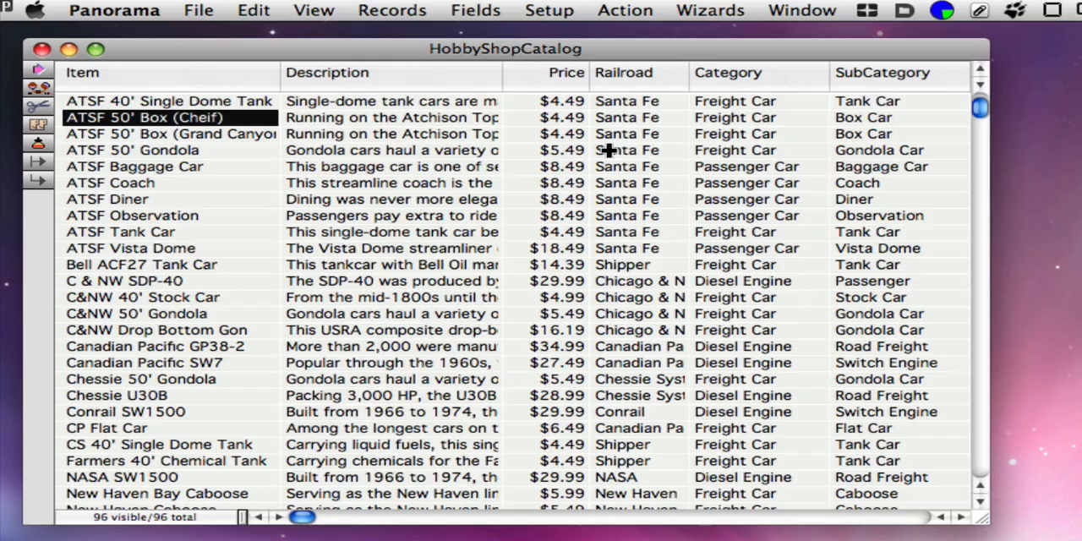
Use Manipulate Data in Field to modify Railroad capitalization to ALL CAPS and apply
left_click(475, 10)
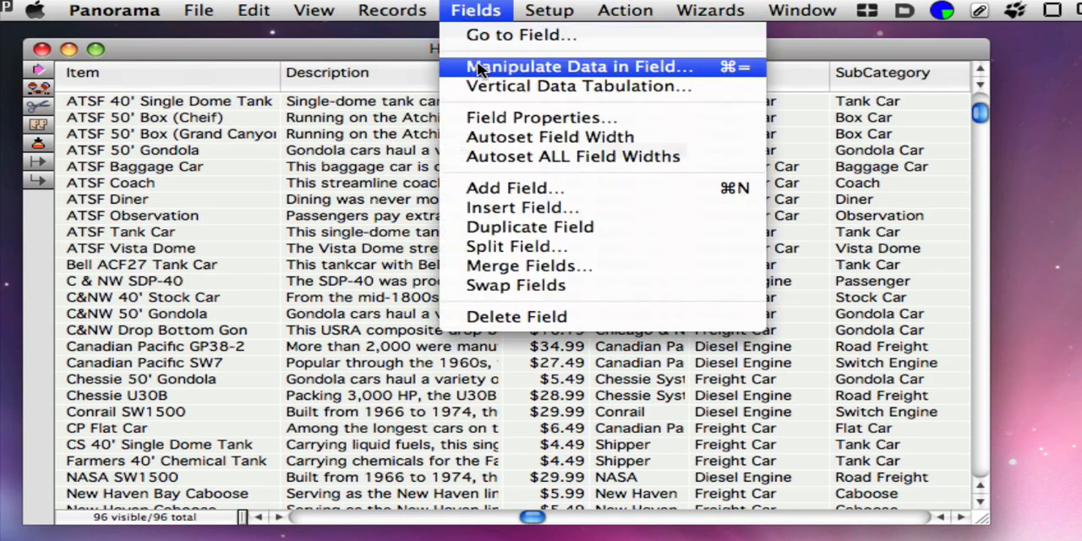
left_click(579, 66)
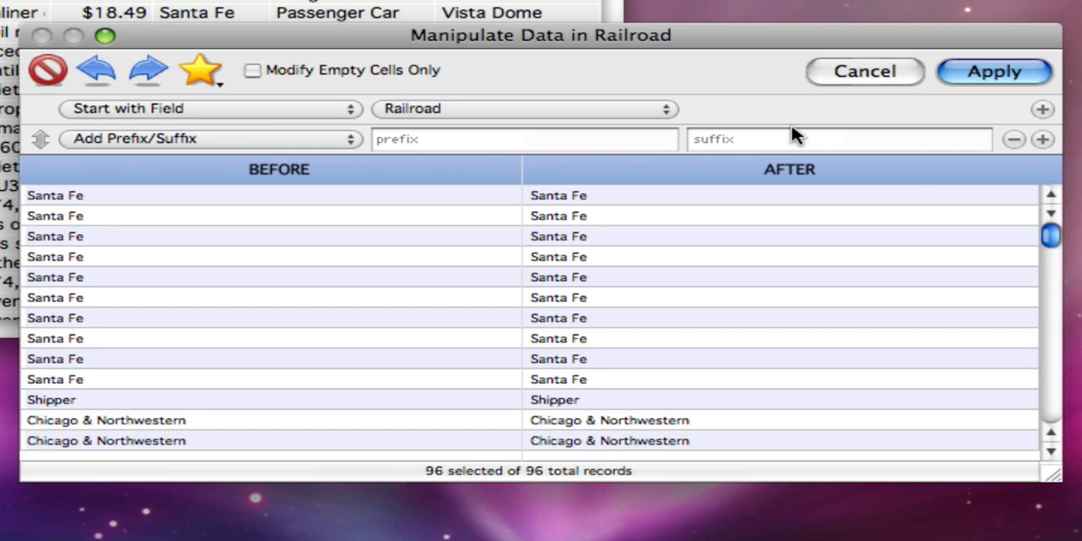
left_click(207, 139)
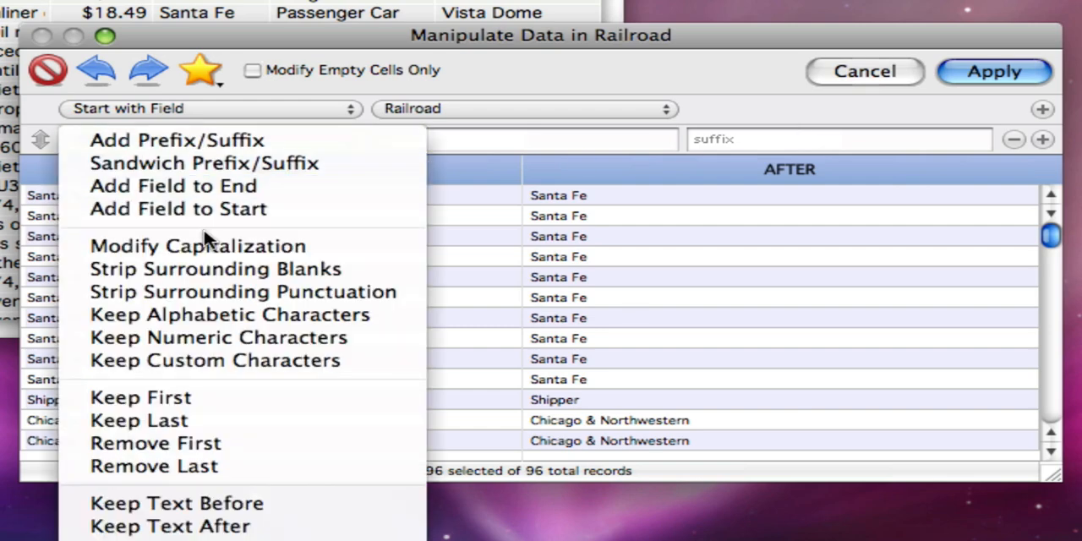
left_click(197, 245)
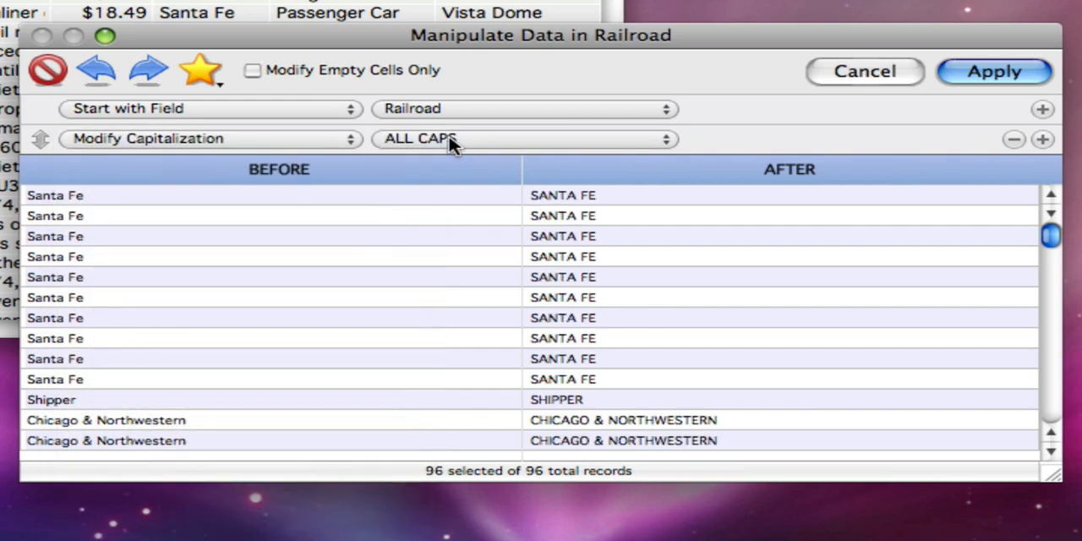
left_click(524, 139)
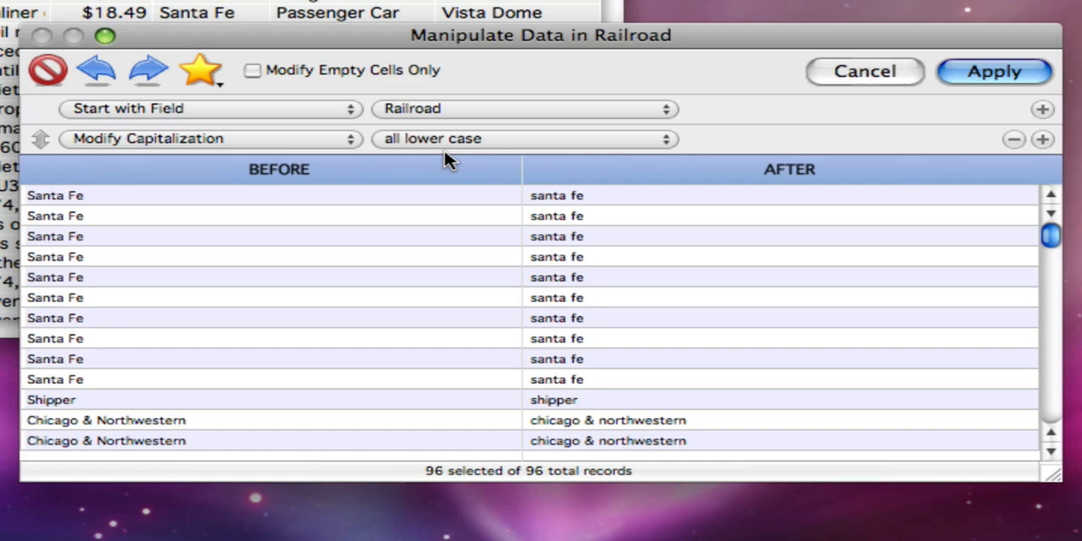
left_click(525, 138)
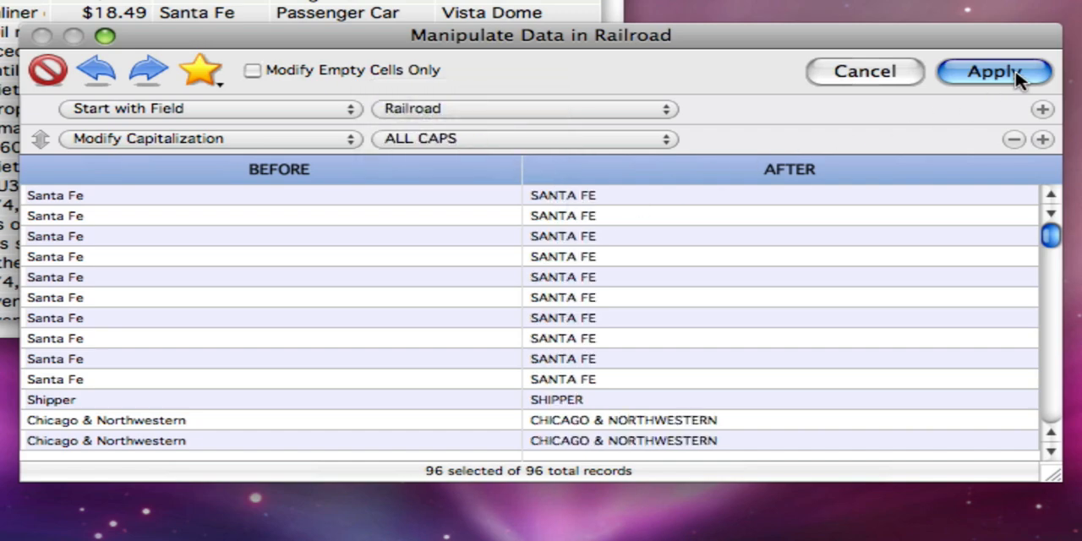
left_click(995, 72)
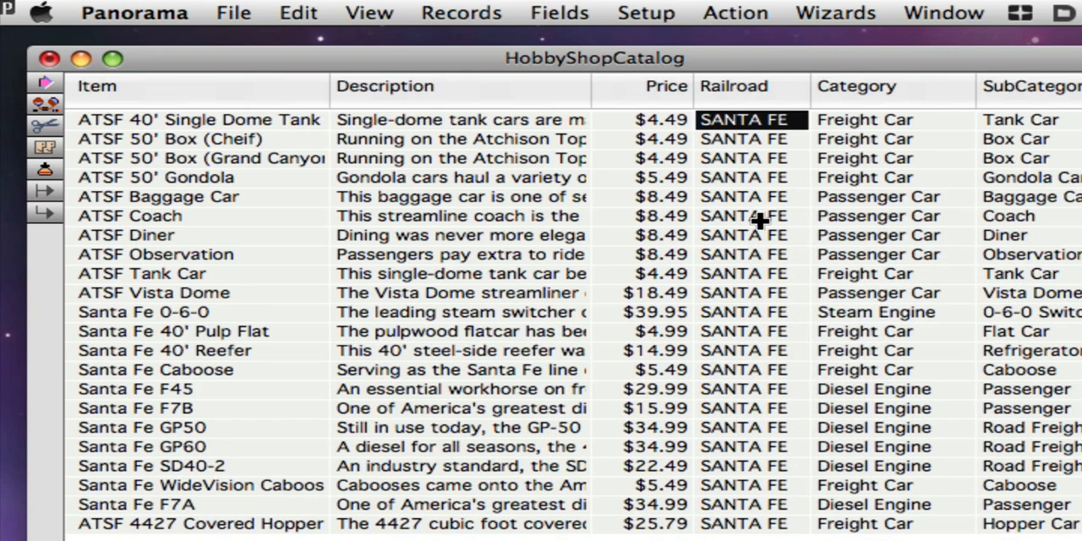
Manipulate the Price field by multiplying by 120 percent, then move on to the Phone field's reformatting preview
left_click(560, 12)
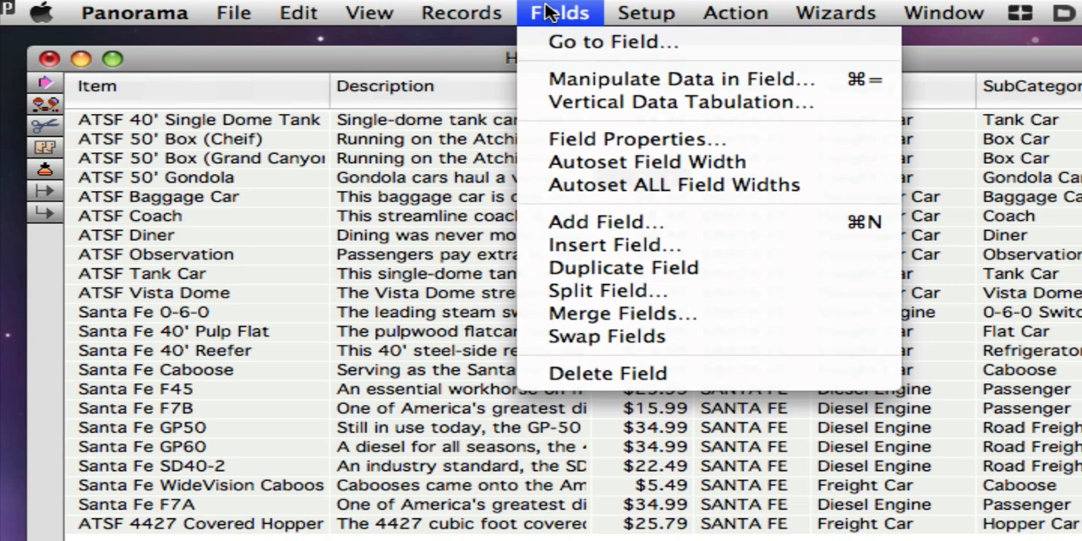
left_click(670, 78)
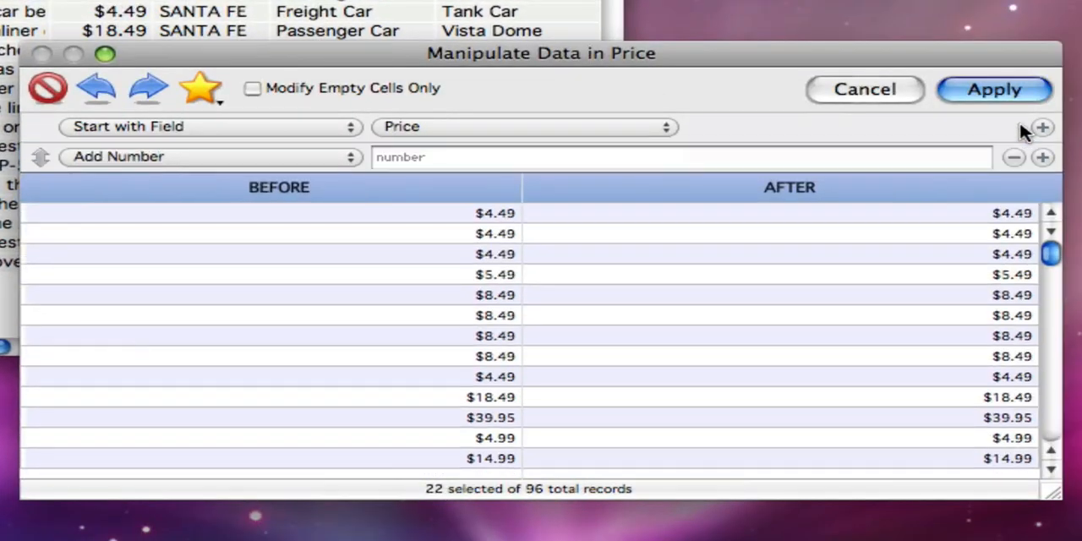
left_click(206, 156)
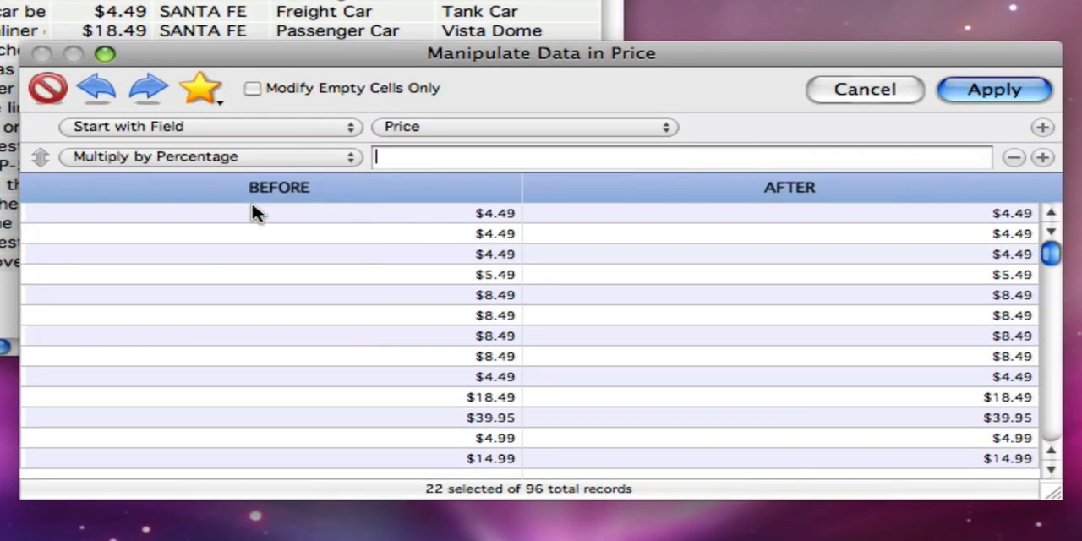
type("120")
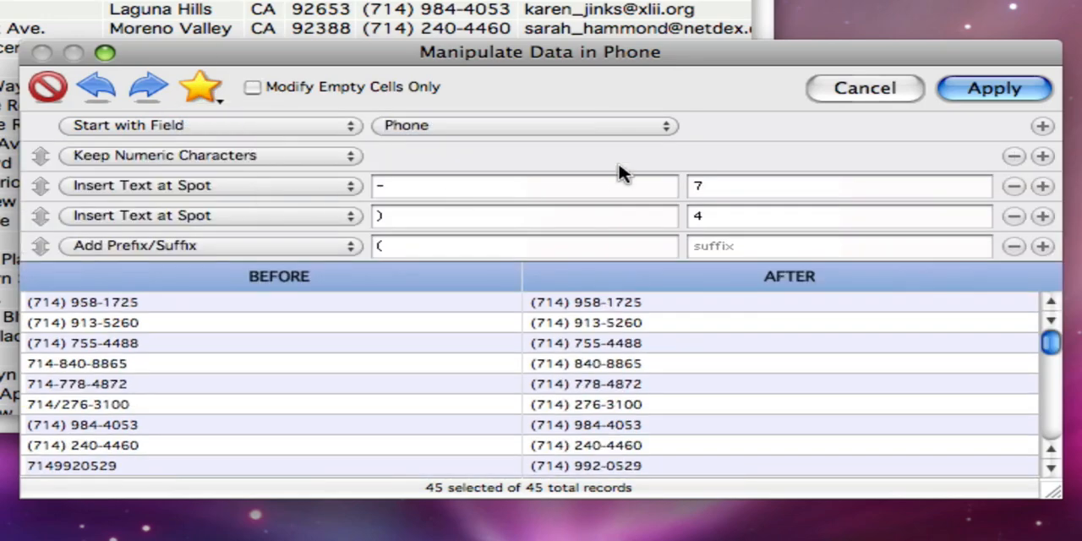
left_click(994, 88)
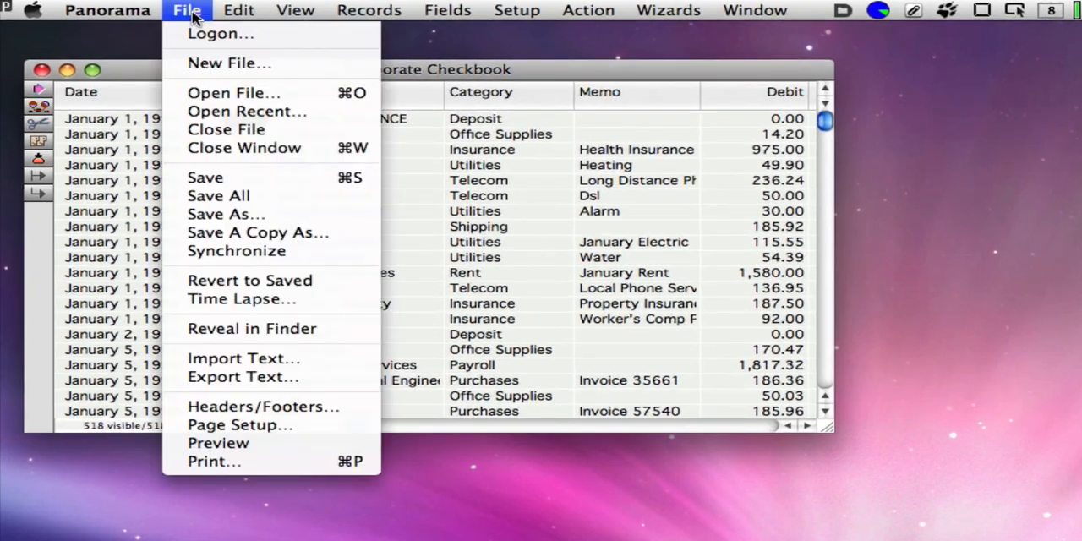
Show the February 2010 Time Lapse calendar for Corporate Checkbook with its two saved 518-record slices
left_click(240, 297)
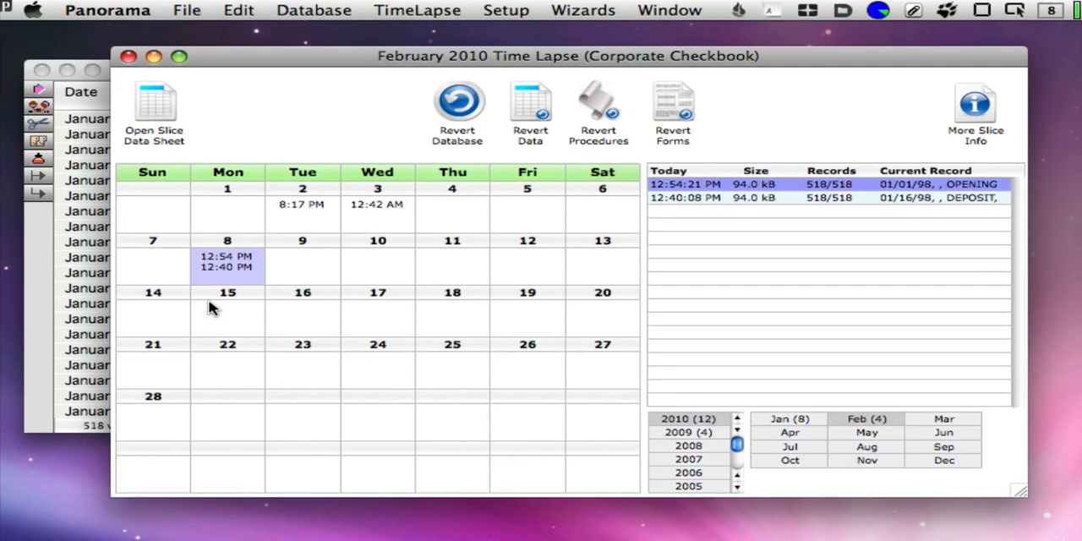
Select Tuesday 2 February's 8:17:49 PM slice to see its Revert Data and Revert Forms options
left_click(303, 210)
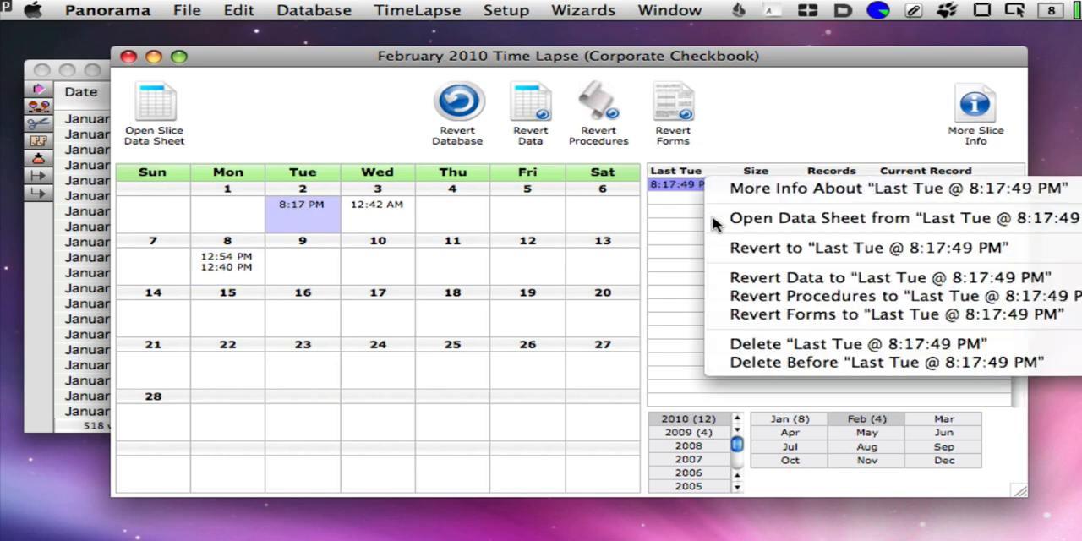
left_click(811, 216)
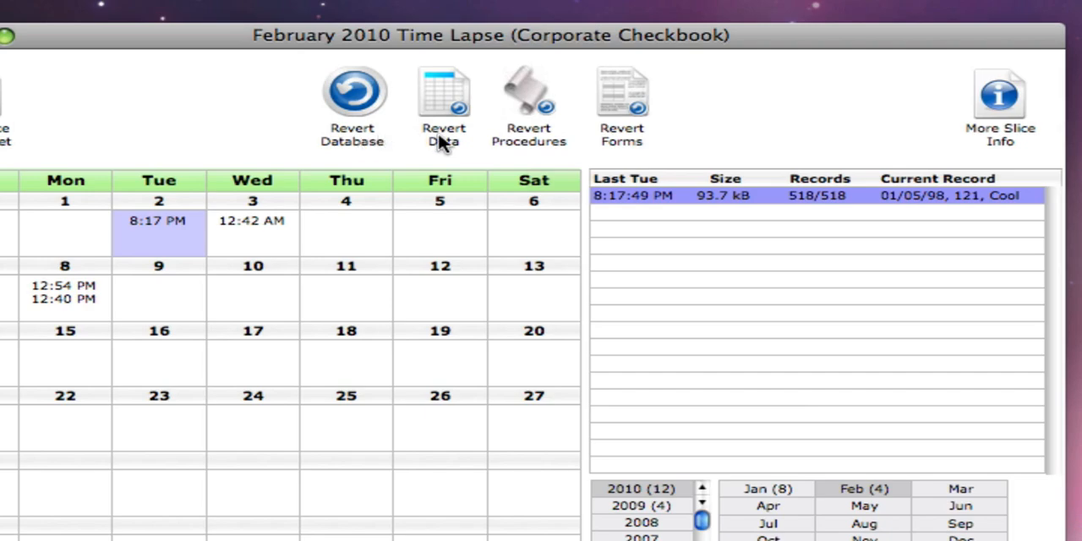
mouse_move(453, 142)
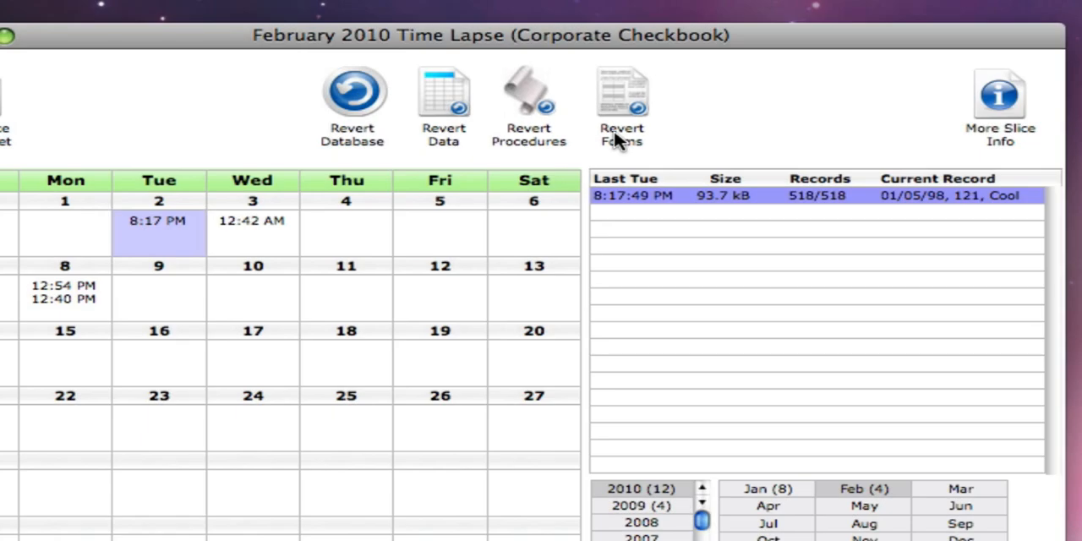
mouse_move(633, 144)
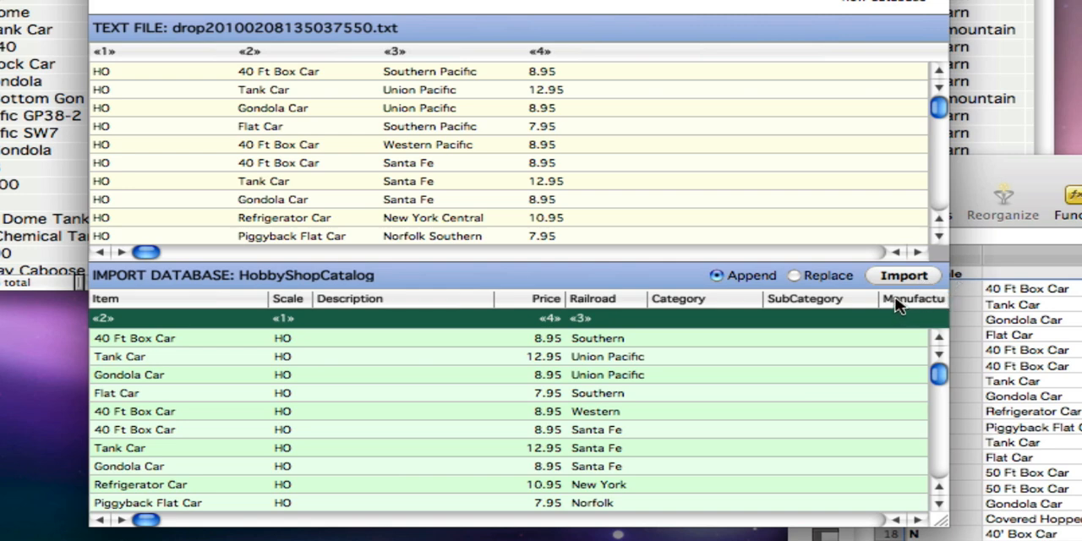
Give the Manufacturer import field the formula "Walthers" so every train car record gets that maker
left_click(913, 298)
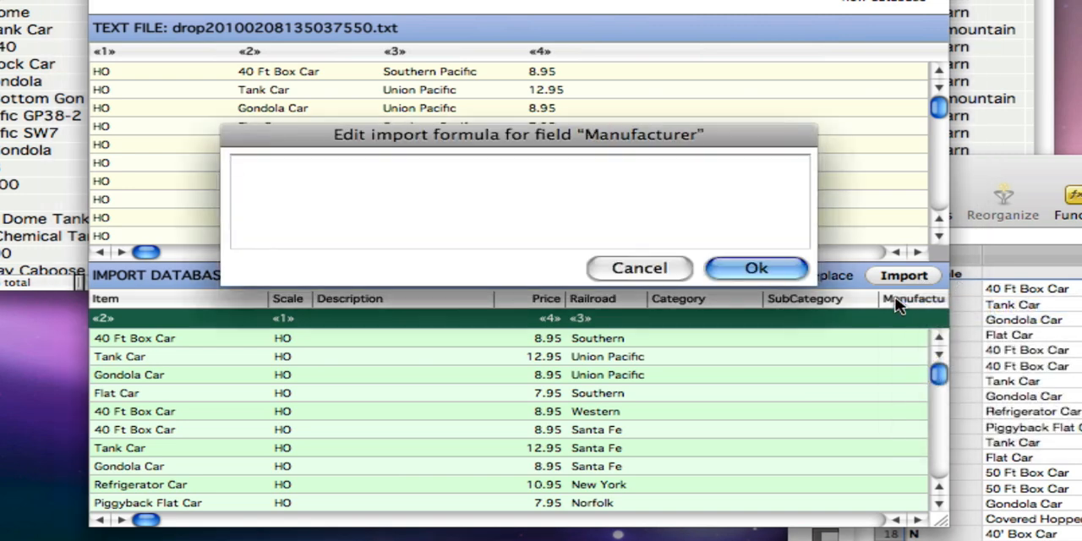
type("\"Walth")
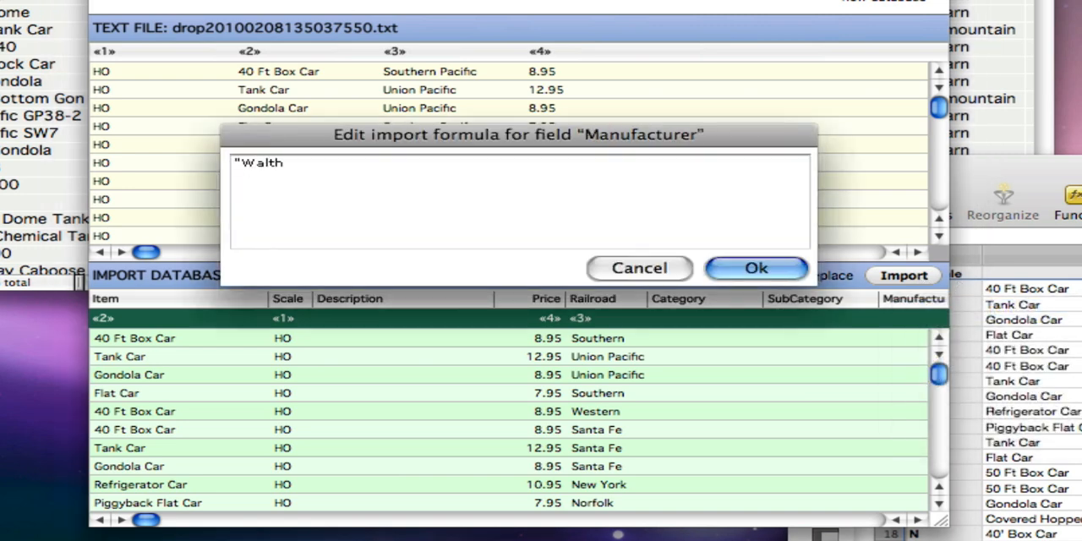
type("ers\"")
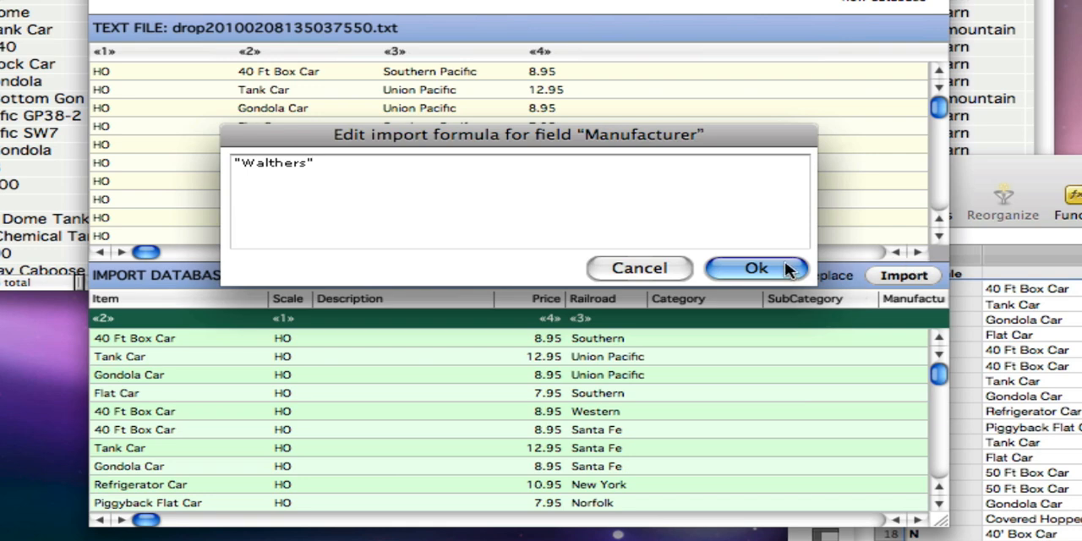
left_click(754, 268)
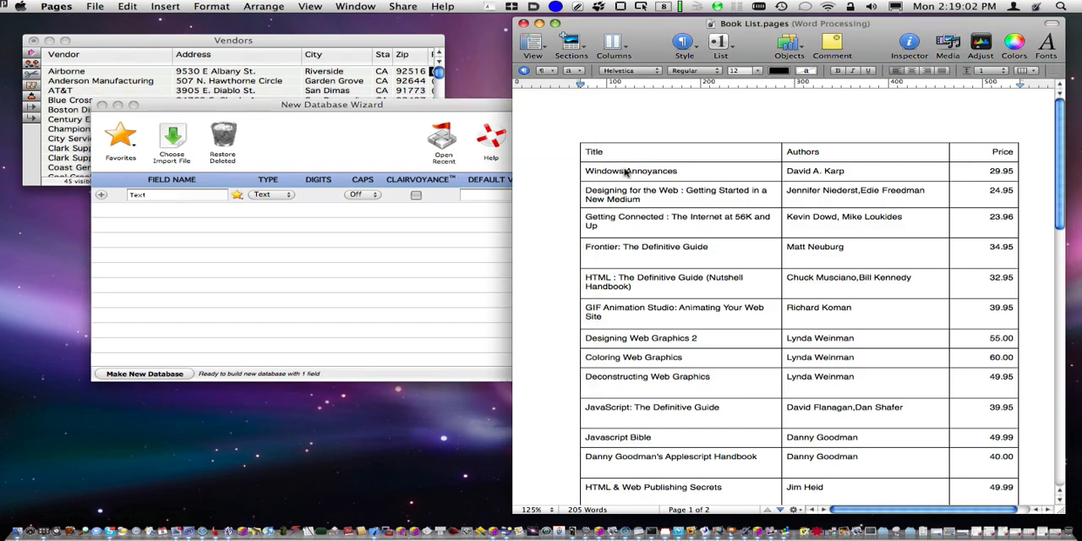
Scroll through the Book List table of titles, authors and prices in Pages
scroll("down", 3)
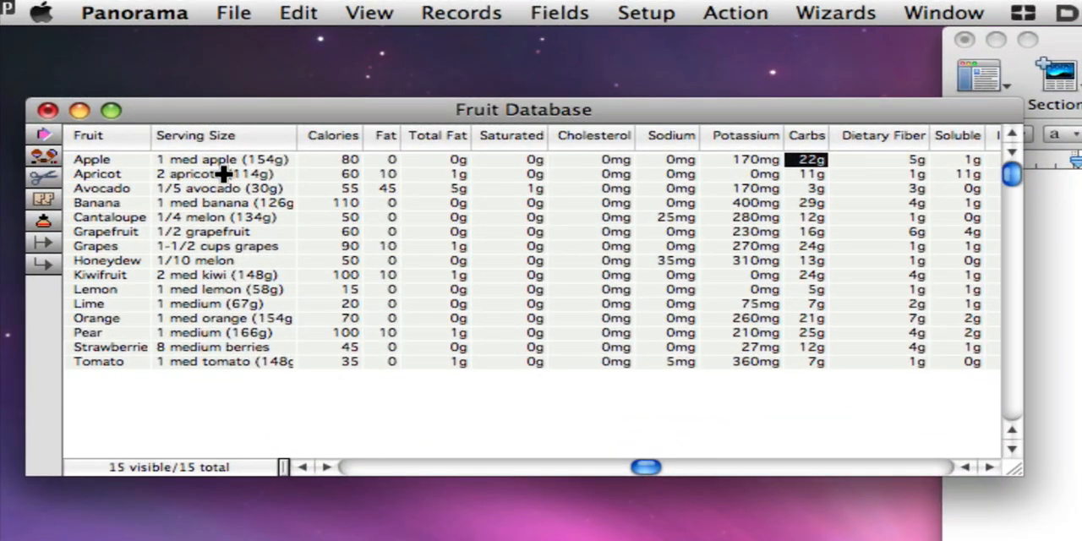
Start the Text Export Wizard on Fruit Database as tab-separated text and add the Fruit column
left_click(234, 13)
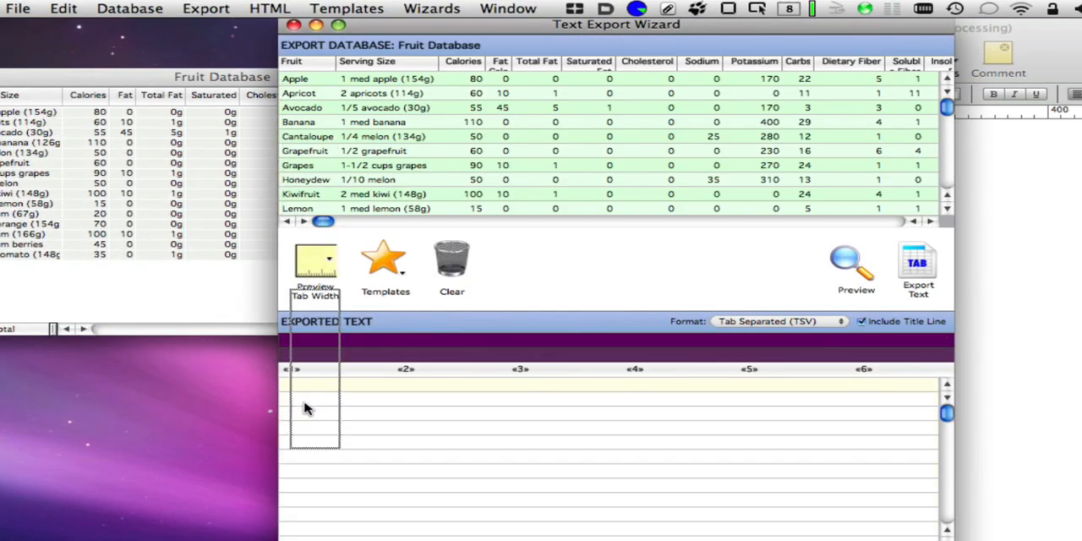
left_click(856, 267)
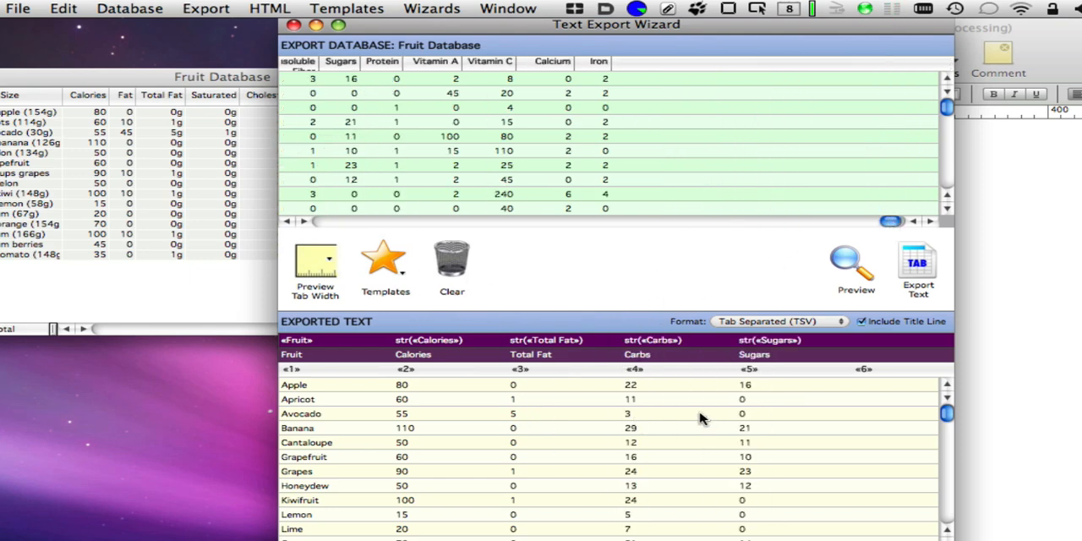
Drop the exported fruit nutrition text into the untitled Pages document and select it for table formatting
left_click_drag(616, 23, 402, 47)
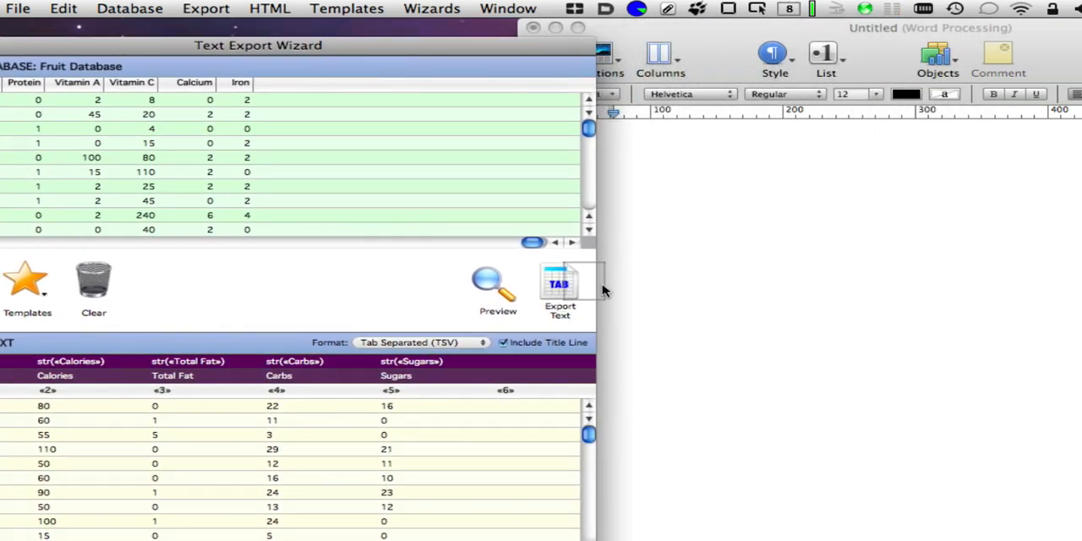
left_click(560, 288)
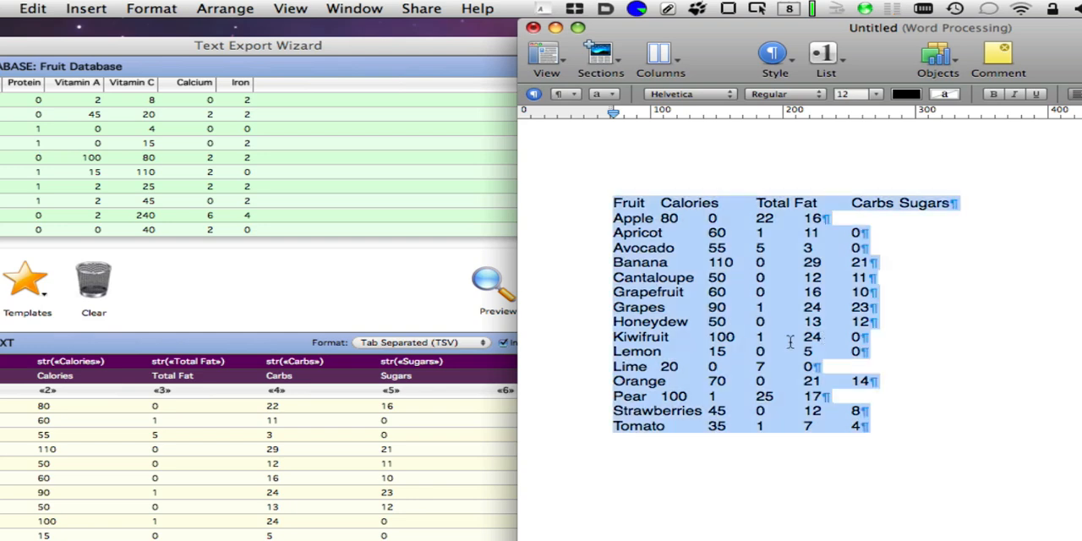
left_click(151, 8)
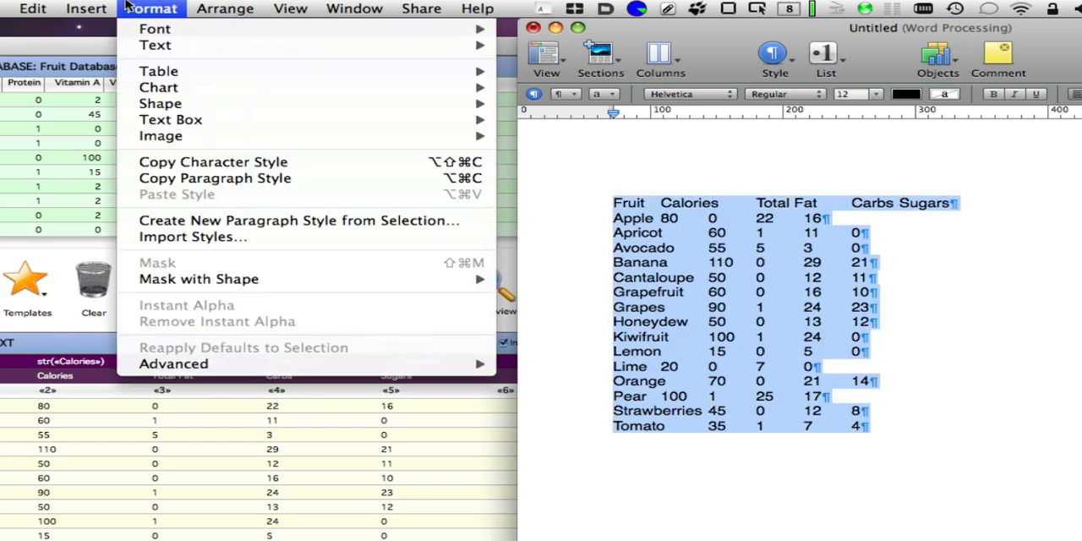
mouse_move(159, 71)
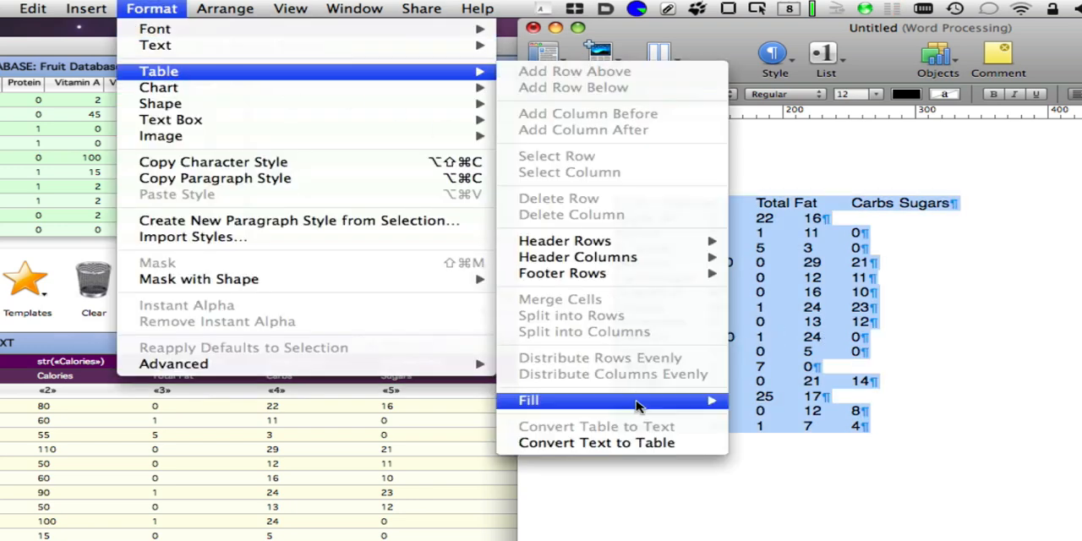